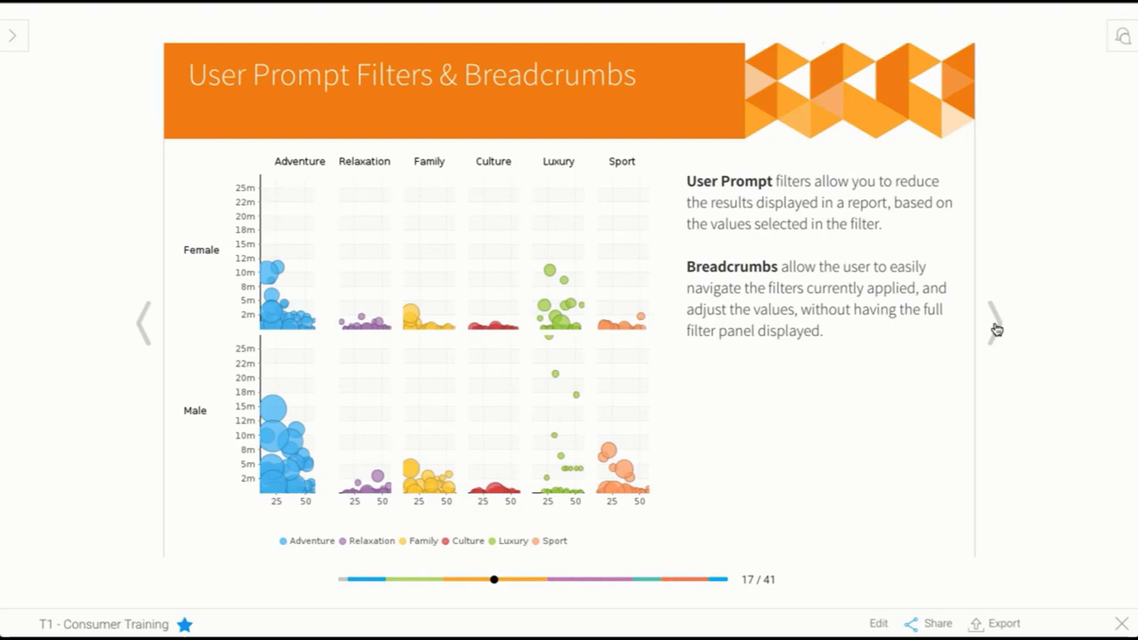
pyautogui.moveTo(845, 360)
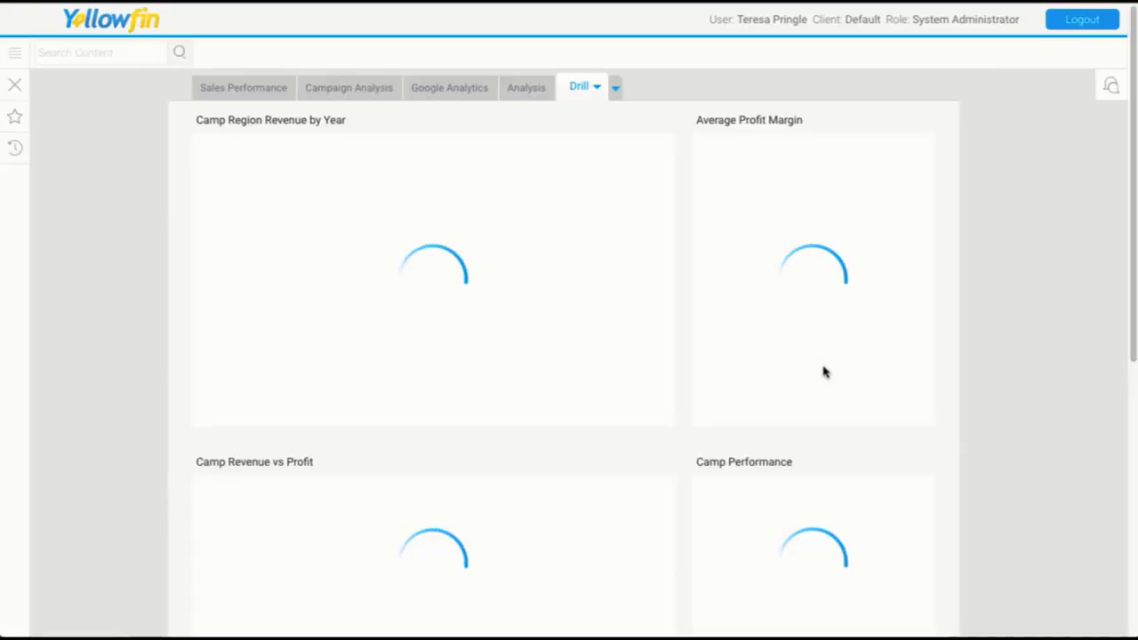
# Step: Open the Athlete Demographic Spread report with its Filters panel displayed
pyautogui.click(448, 87)
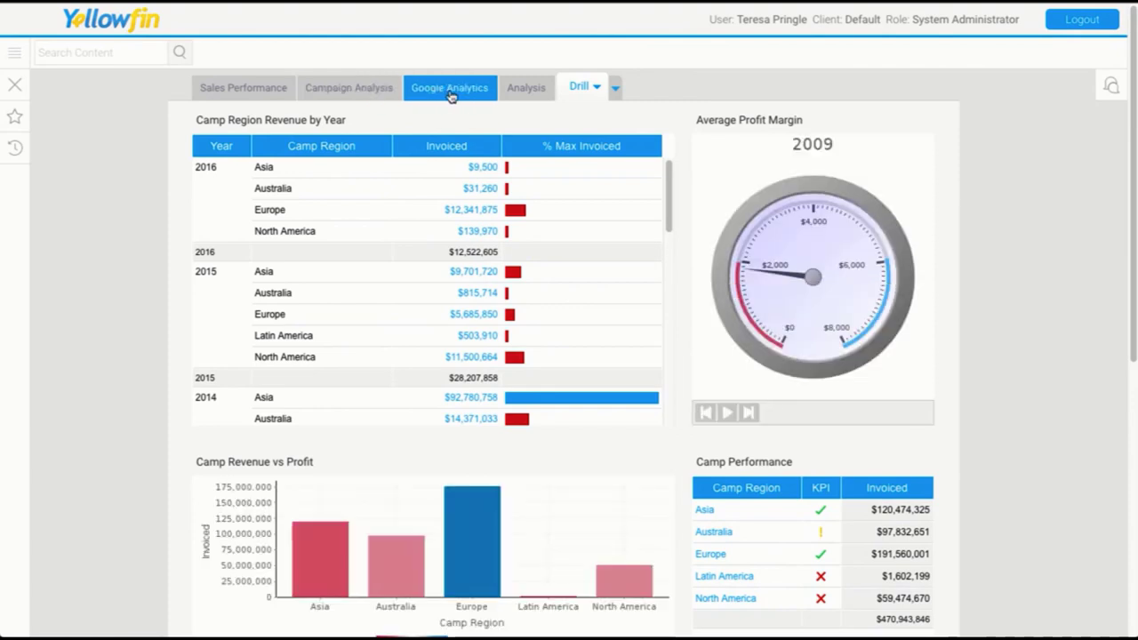
pyautogui.click(526, 87)
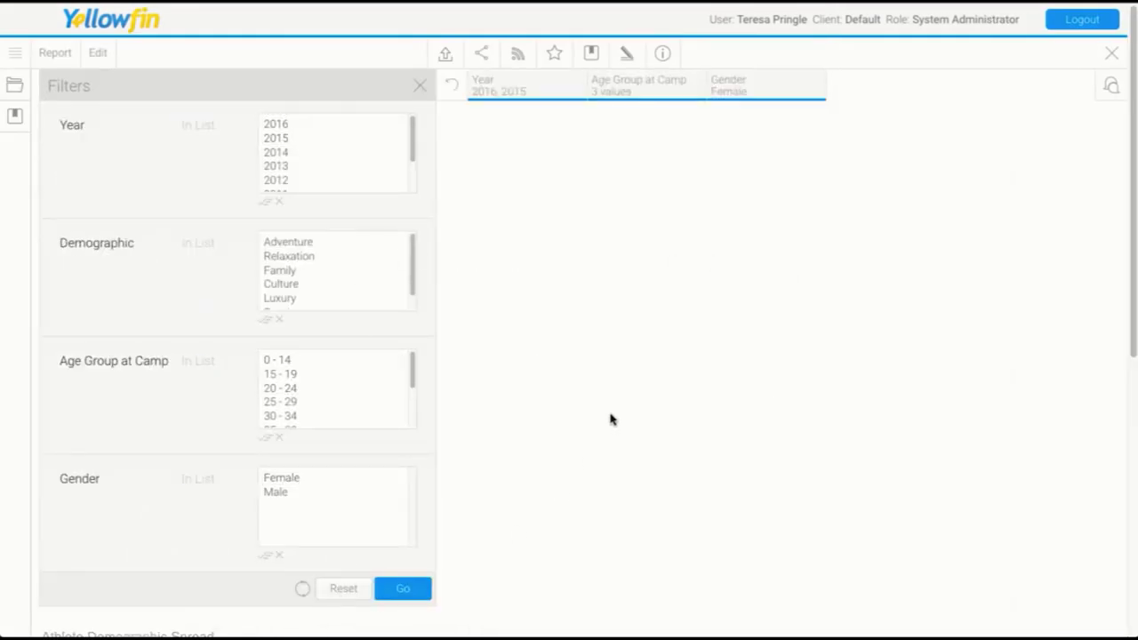
# Step: Clear the old filter values and select Adventure and Sport under Demographic
pyautogui.scroll(-3)
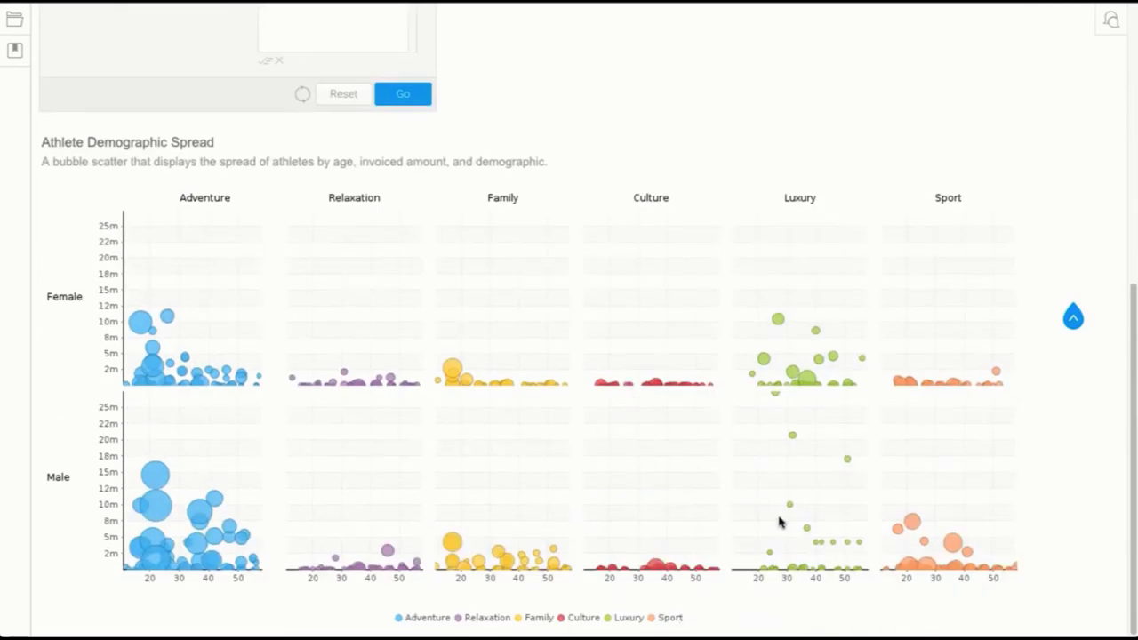
pyautogui.moveTo(298, 320)
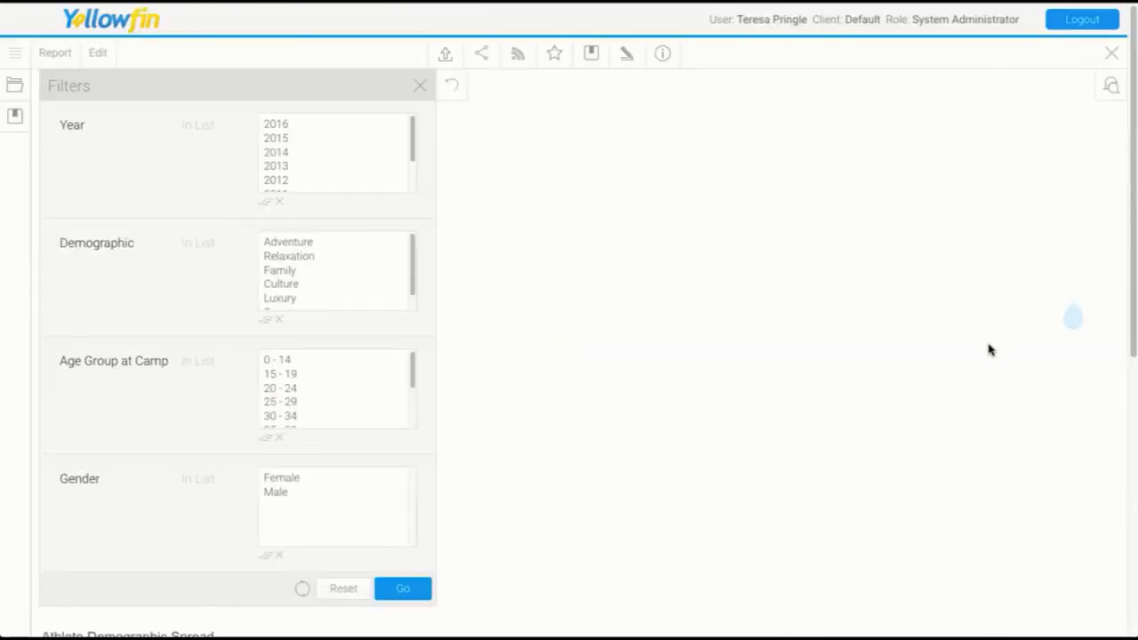
pyautogui.moveTo(263, 576)
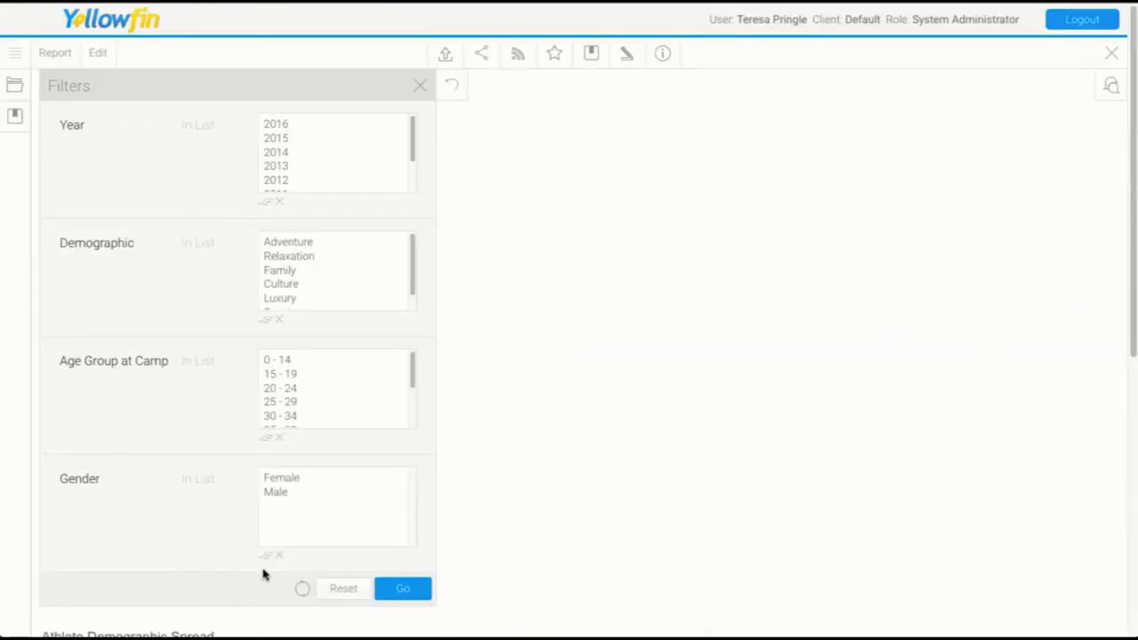
pyautogui.click(288, 241)
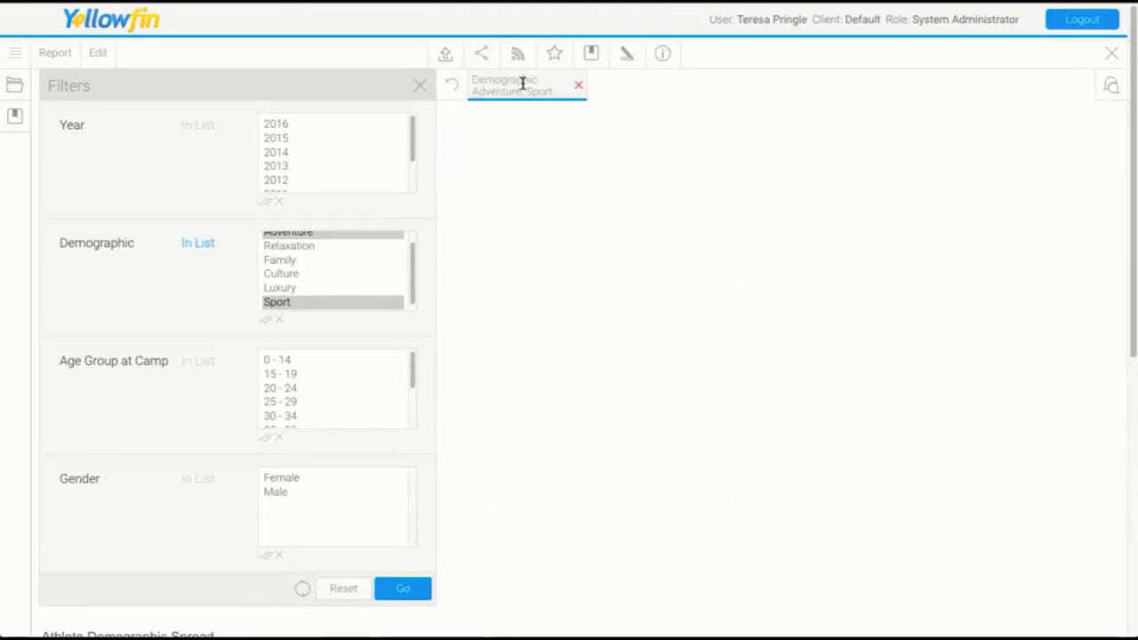
# Step: Apply the Adventure and Sport filter, then adjust and resubmit the demographic selection from the breadcrumb
pyautogui.click(402, 587)
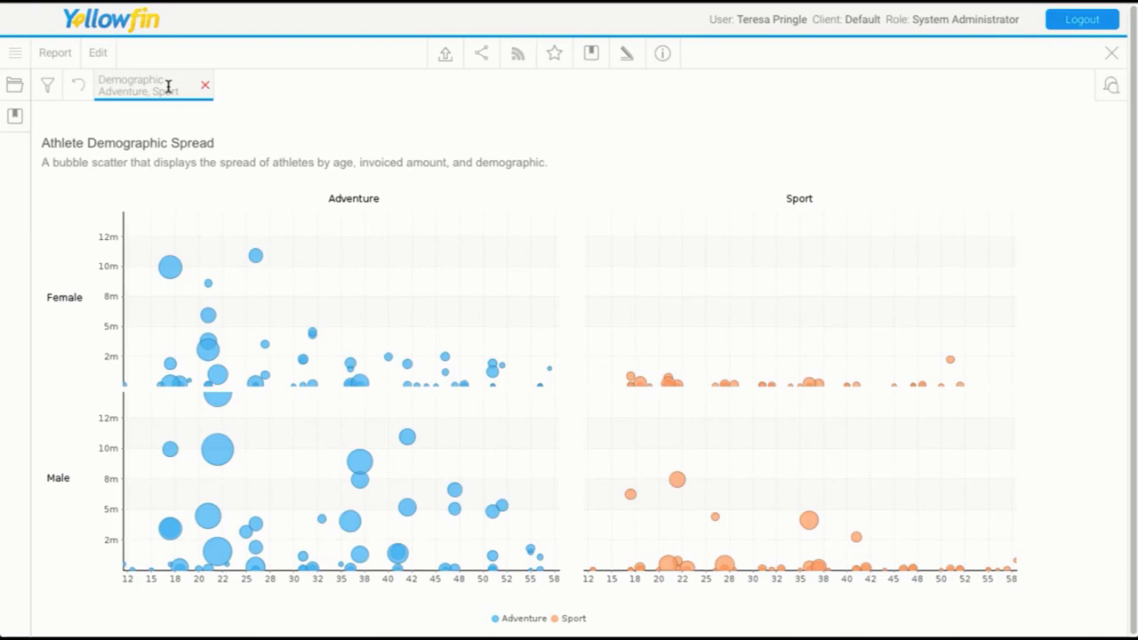
pyautogui.click(153, 85)
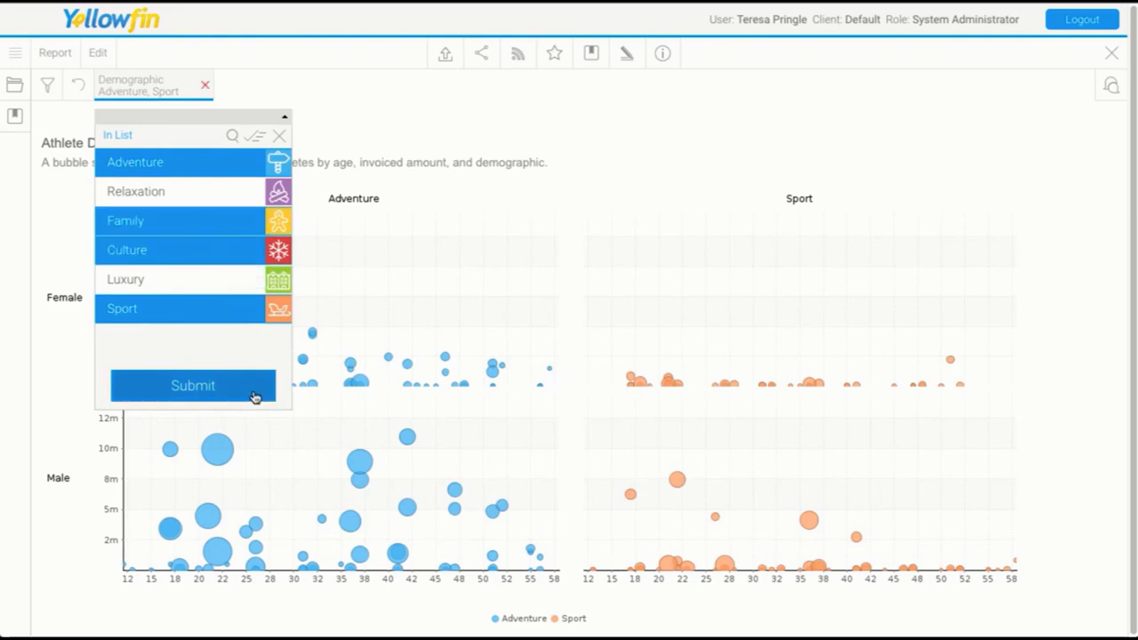
pyautogui.click(192, 384)
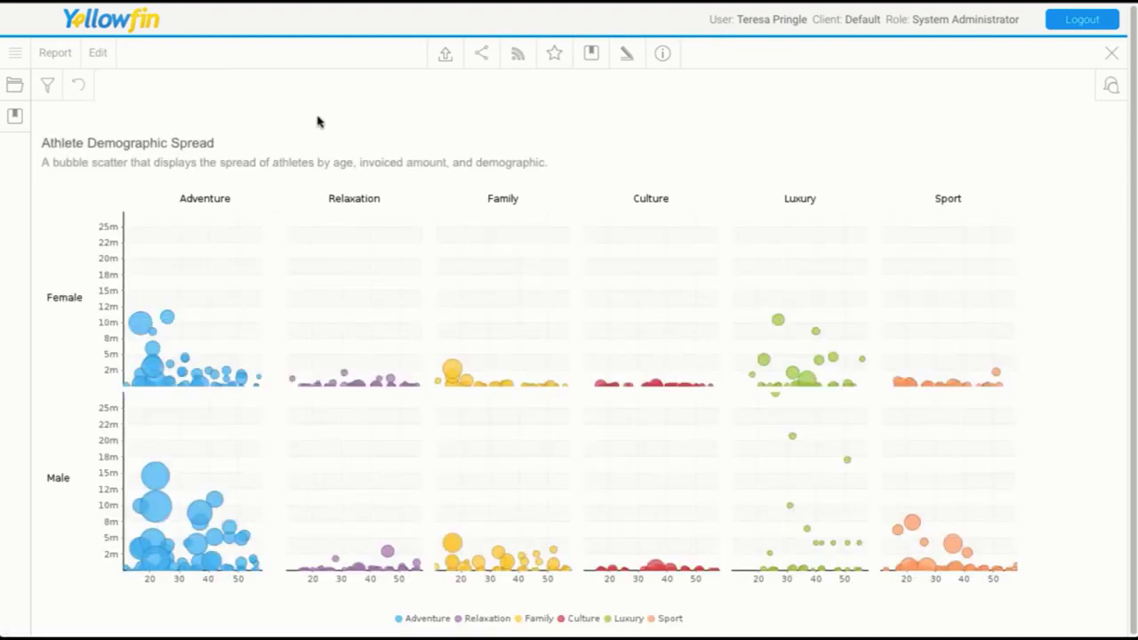
pyautogui.moveTo(329, 128)
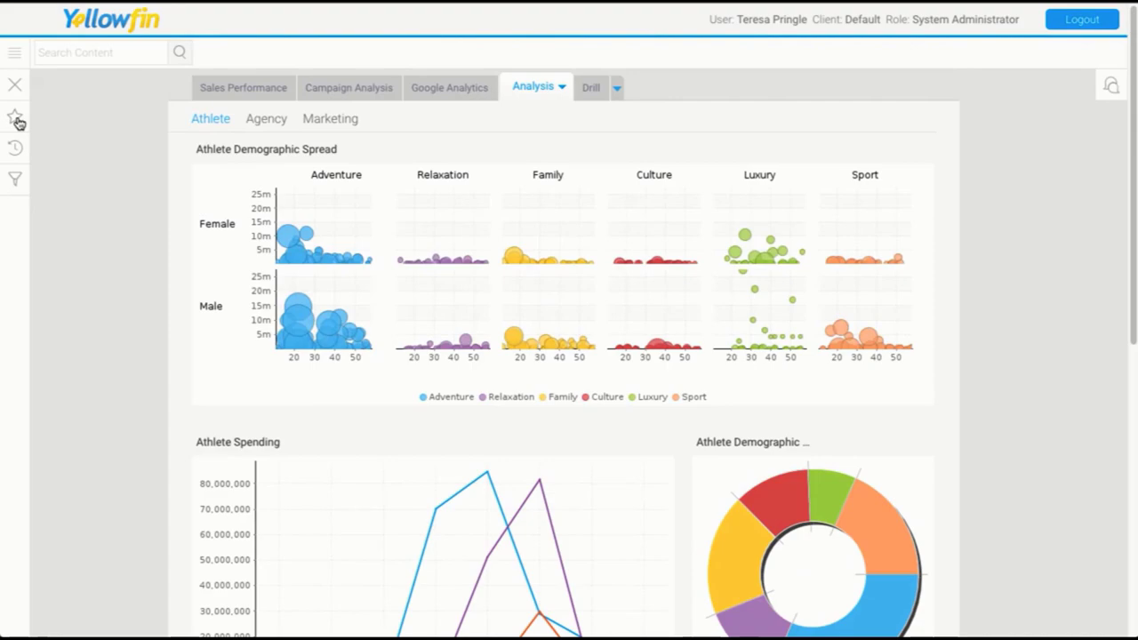
# Step: Open T1 - Consumer Training from My Favourites and page from slide 17 to the Brushing slide, 18 of 41
pyautogui.click(15, 118)
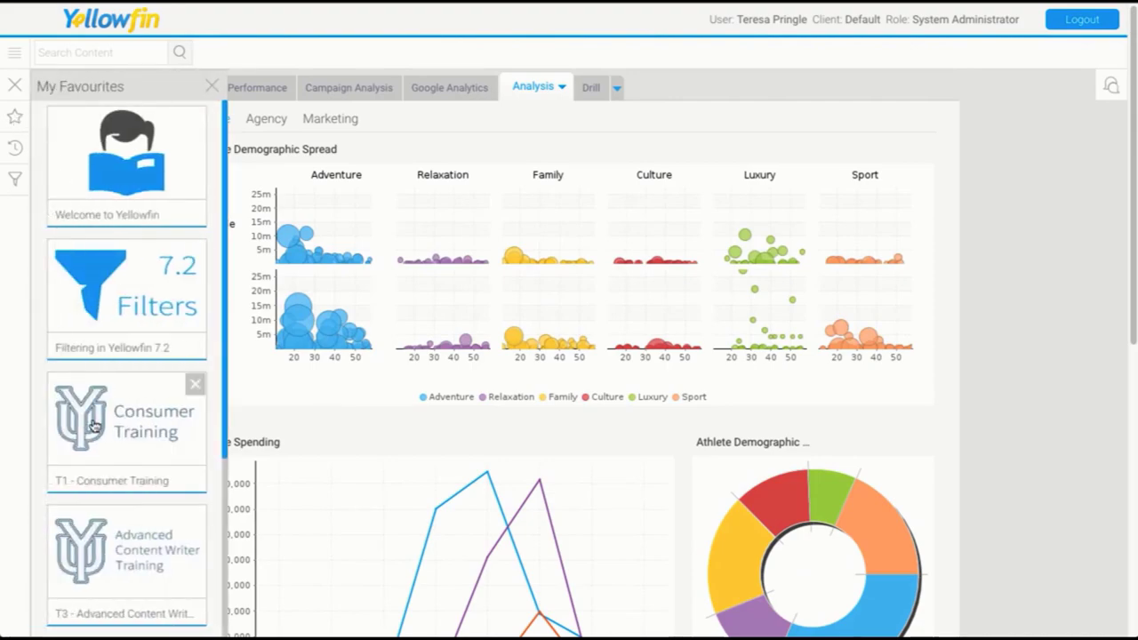
pyautogui.click(124, 418)
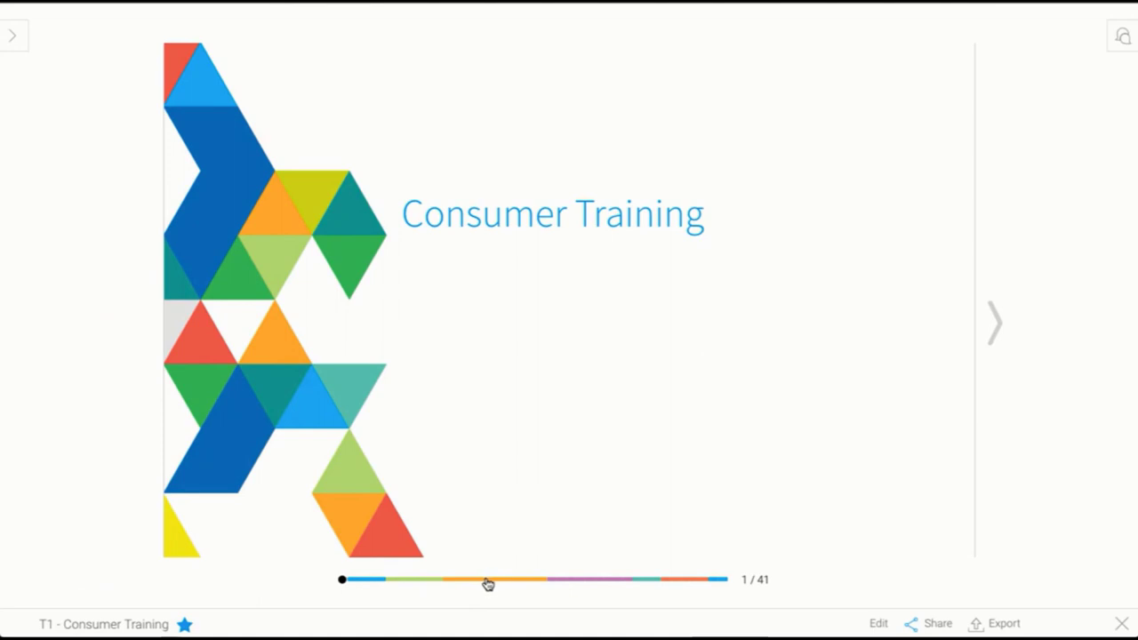
pyautogui.click(496, 579)
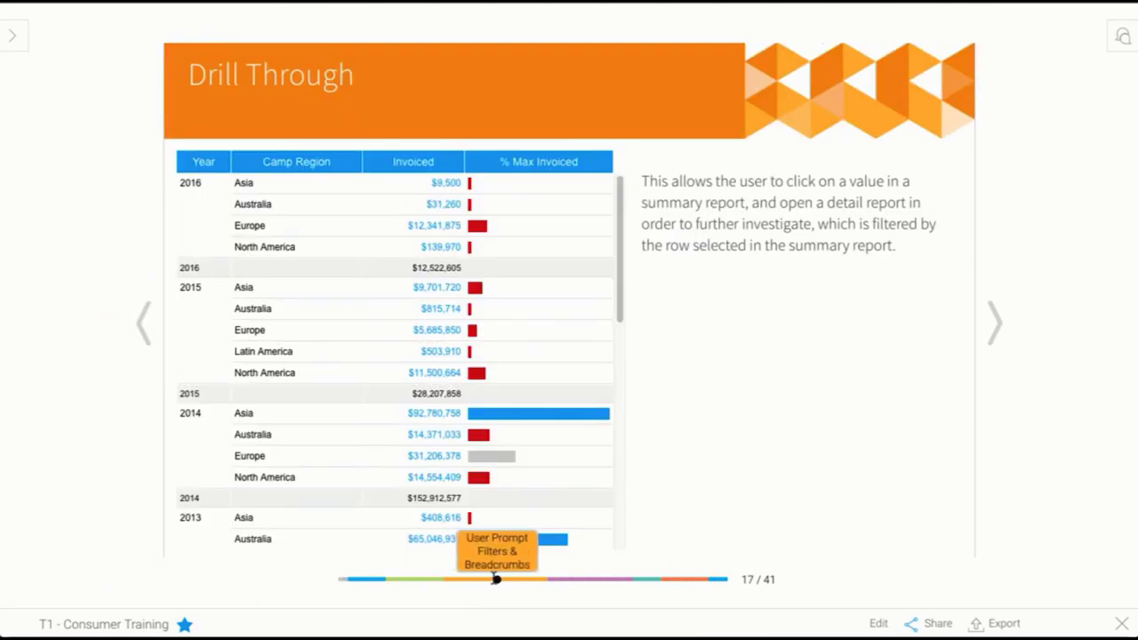
pyautogui.click(992, 324)
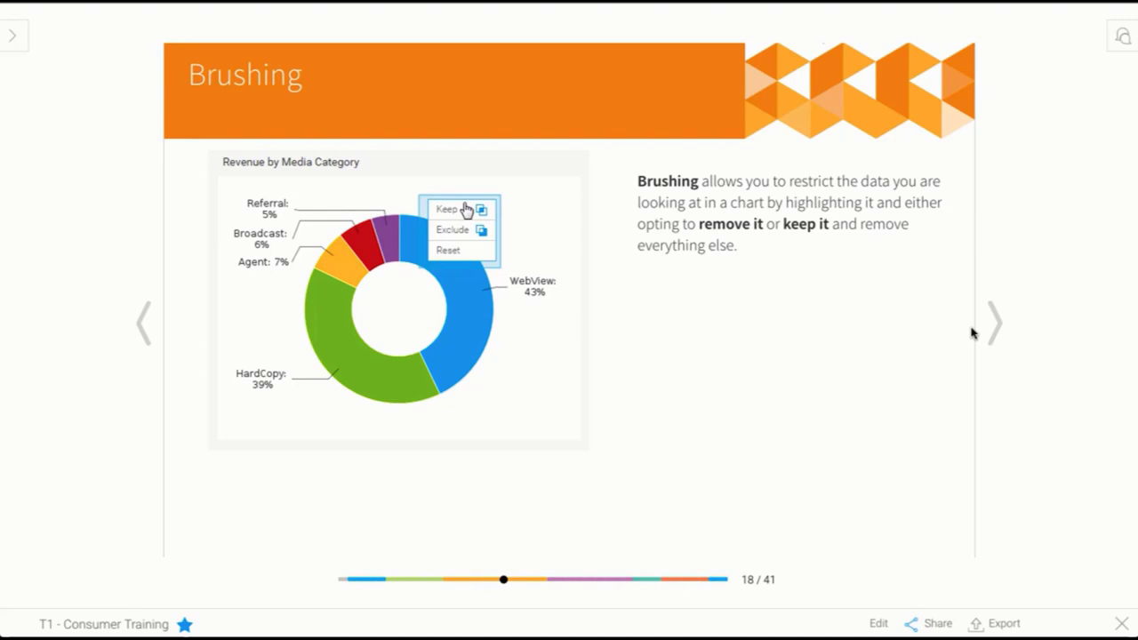
pyautogui.moveTo(141, 327)
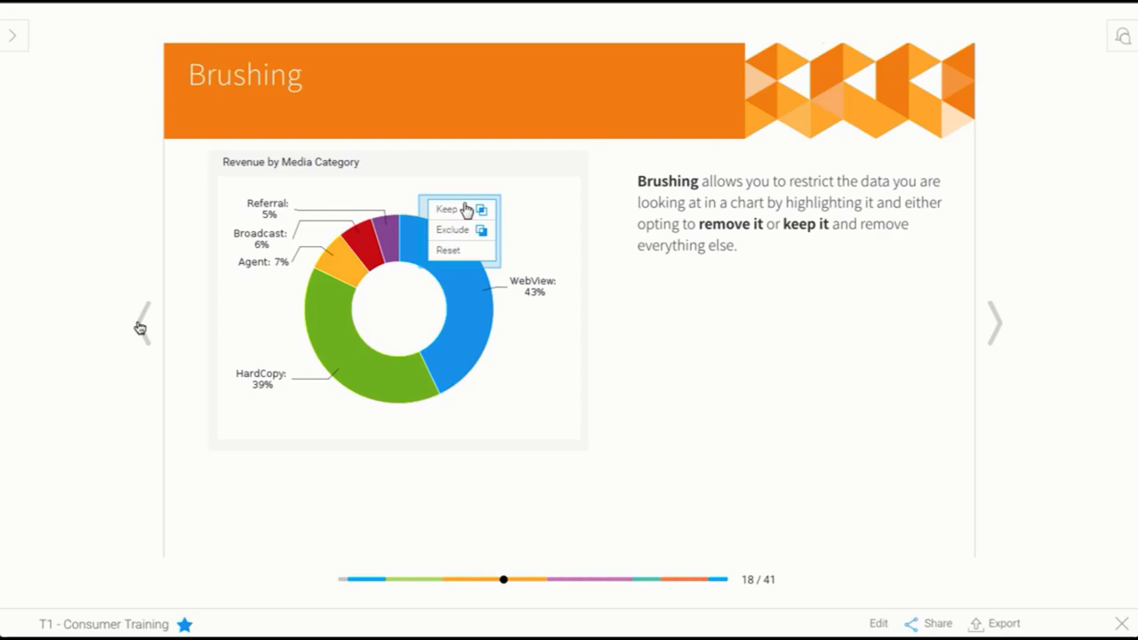
pyautogui.click(142, 322)
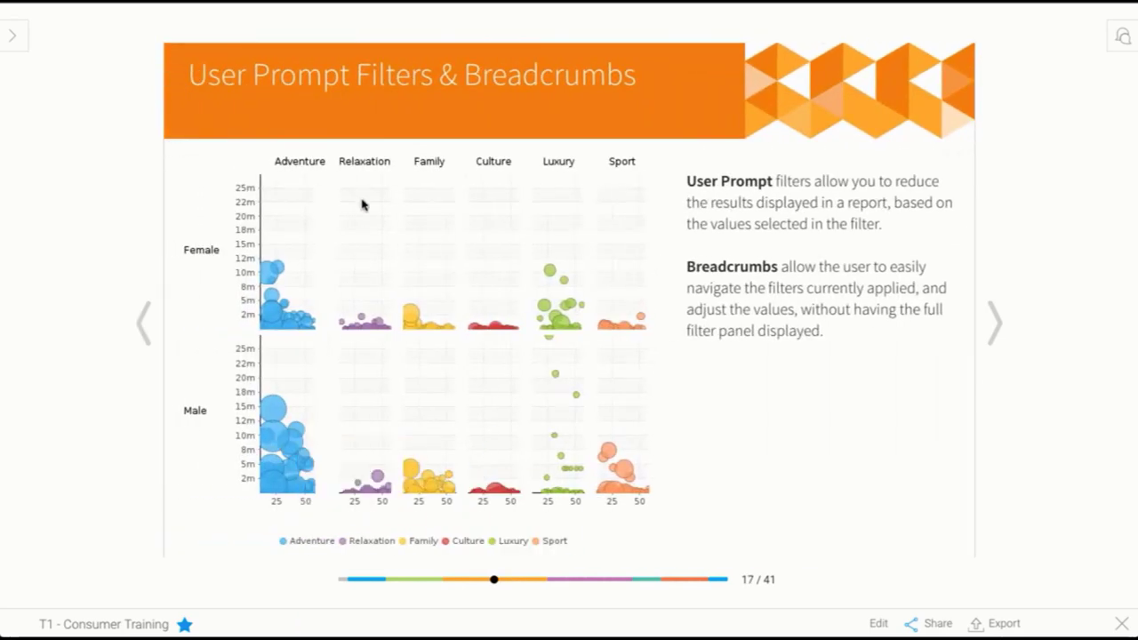
pyautogui.moveTo(282, 182)
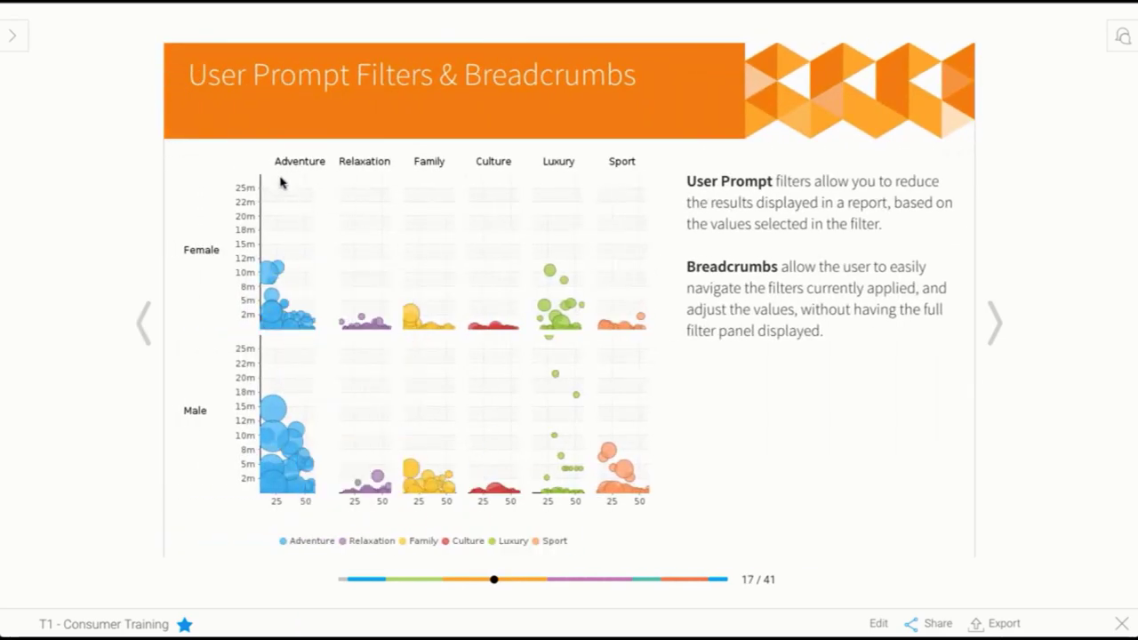
pyautogui.moveTo(281, 181); pyautogui.dragTo(382, 494)
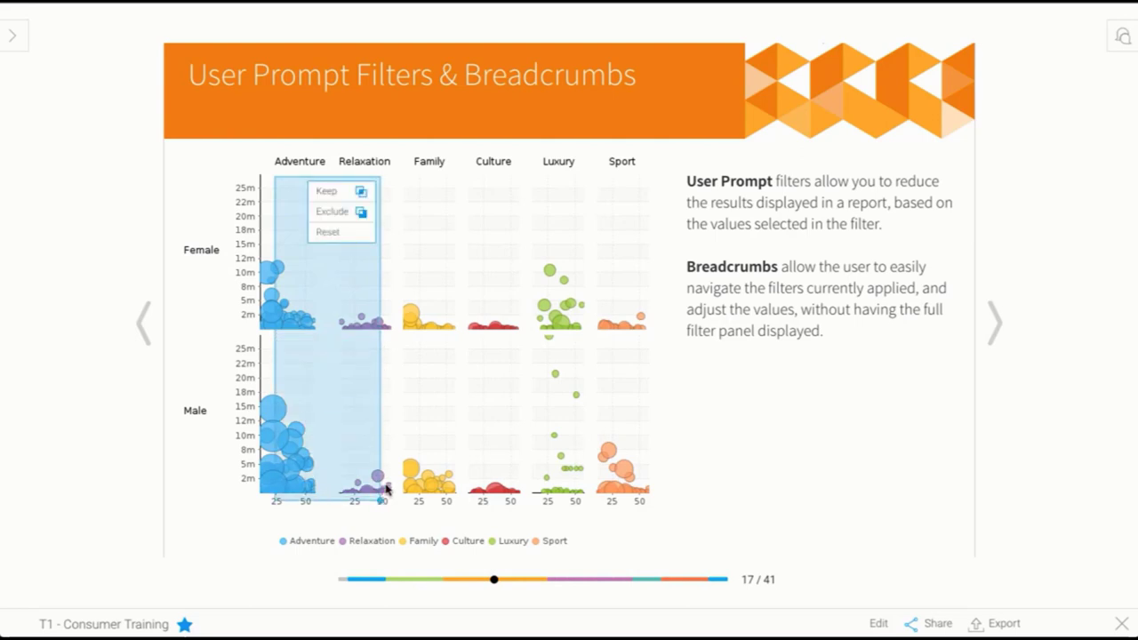
pyautogui.moveTo(350, 216)
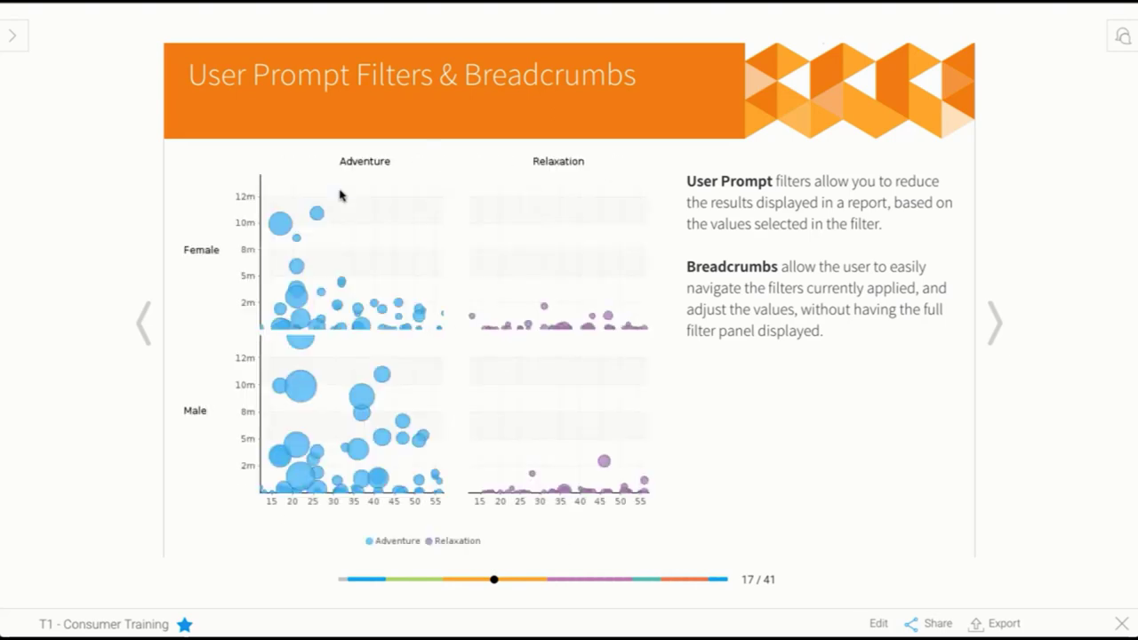
pyautogui.moveTo(342, 187); pyautogui.dragTo(441, 265)
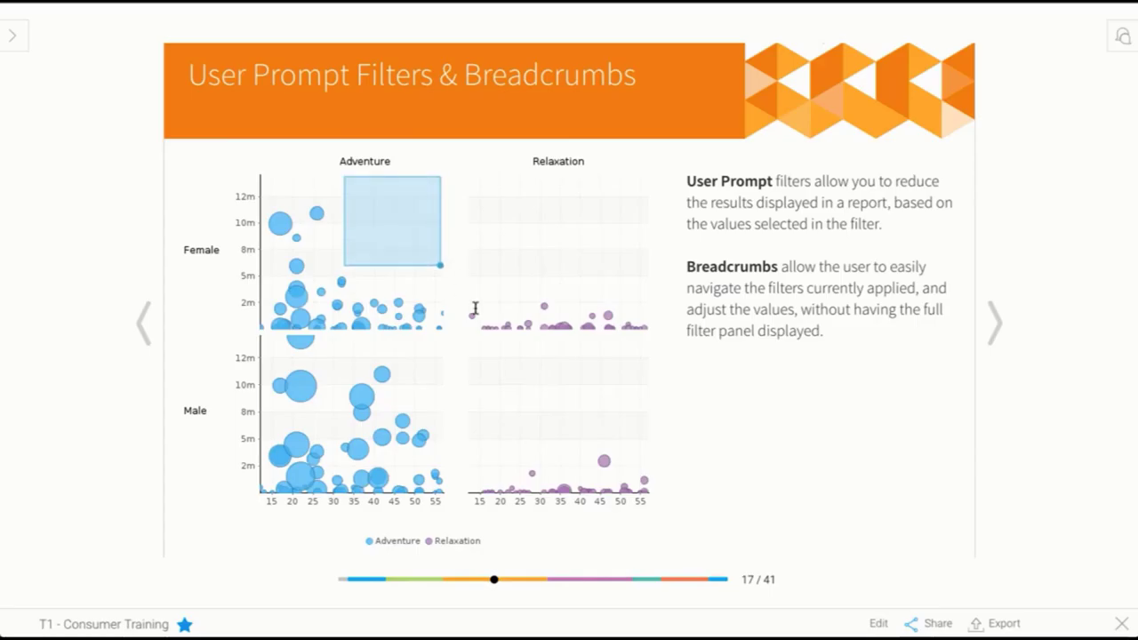
pyautogui.moveTo(438, 267); pyautogui.dragTo(551, 418)
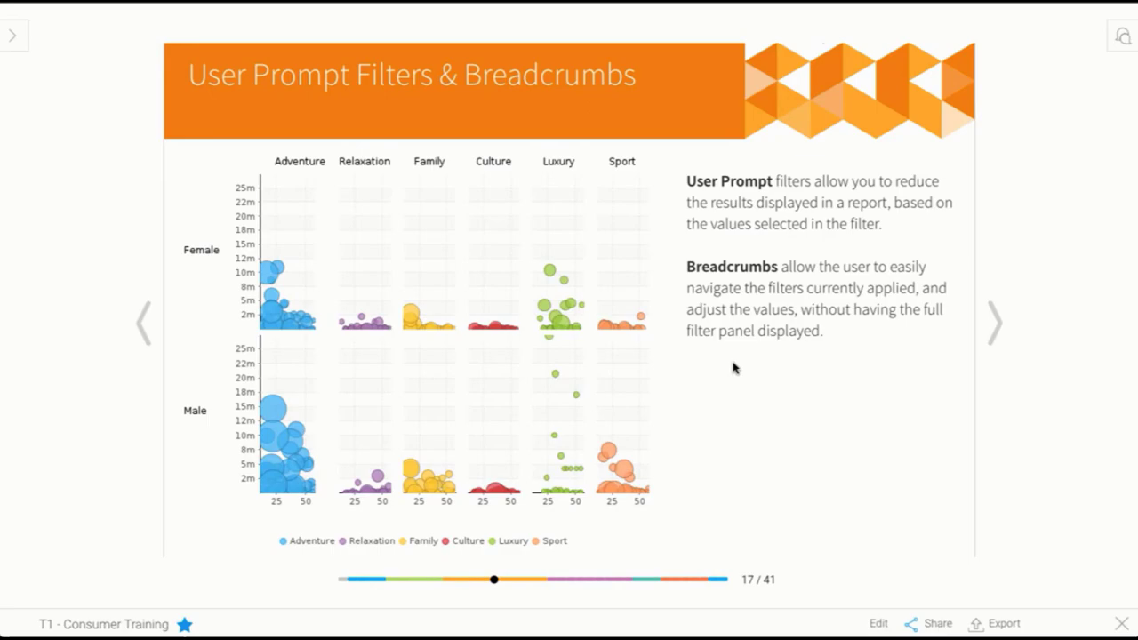
pyautogui.click(992, 324)
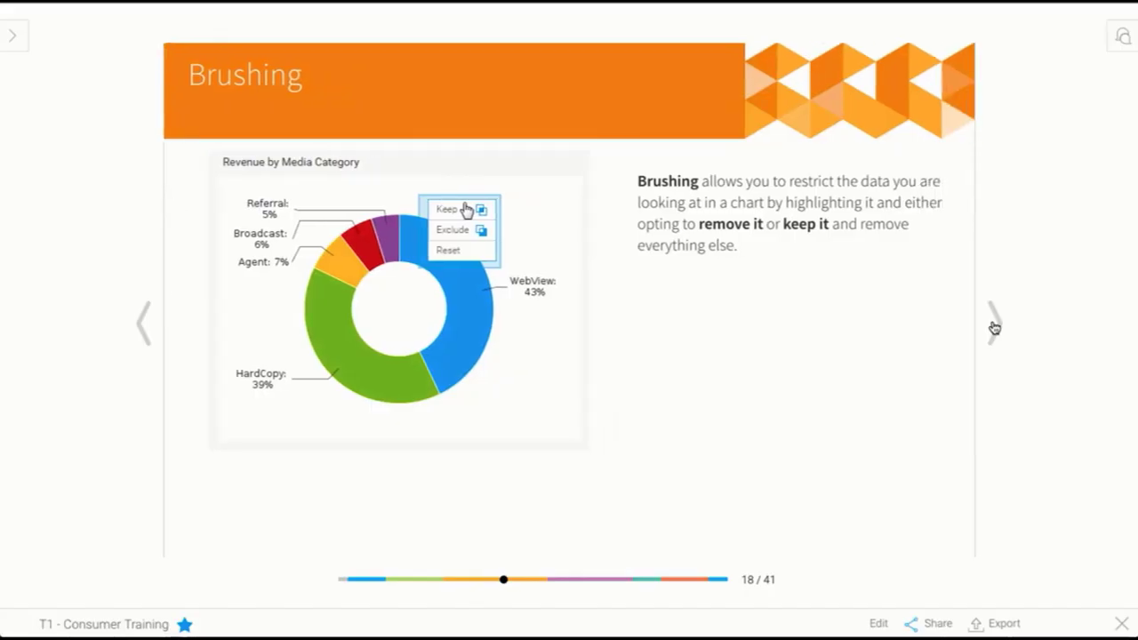
pyautogui.moveTo(981, 323)
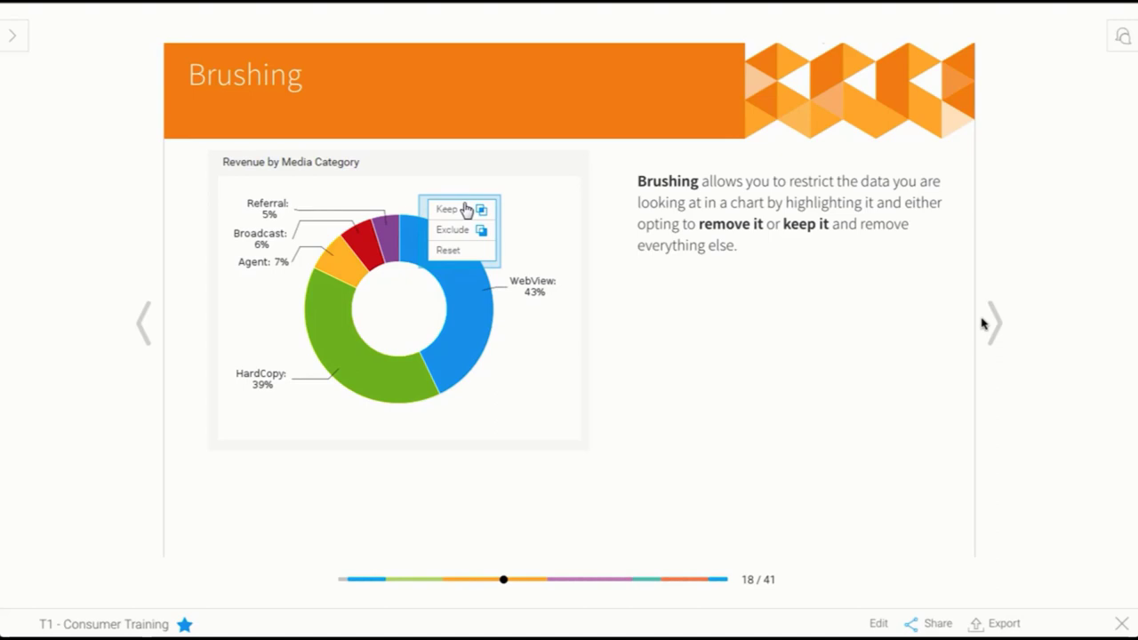
pyautogui.moveTo(992, 324)
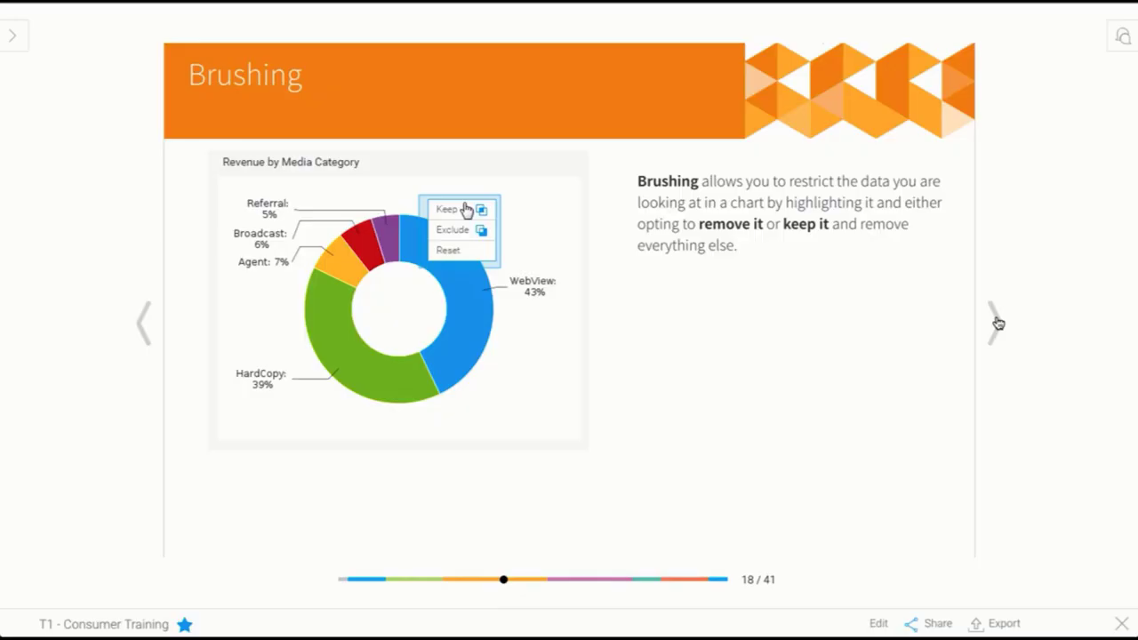
pyautogui.click(996, 323)
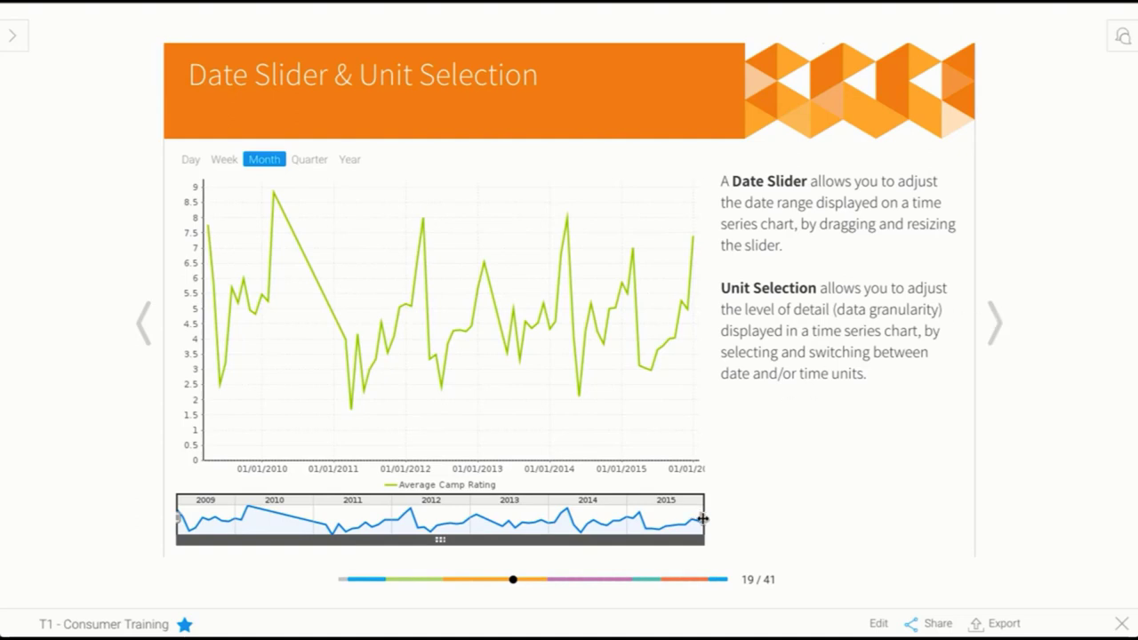
# Step: Drag the date slider to a one-year window over 2013, then 2014, ending on 2011
pyautogui.moveTo(703, 519); pyautogui.dragTo(569, 519)
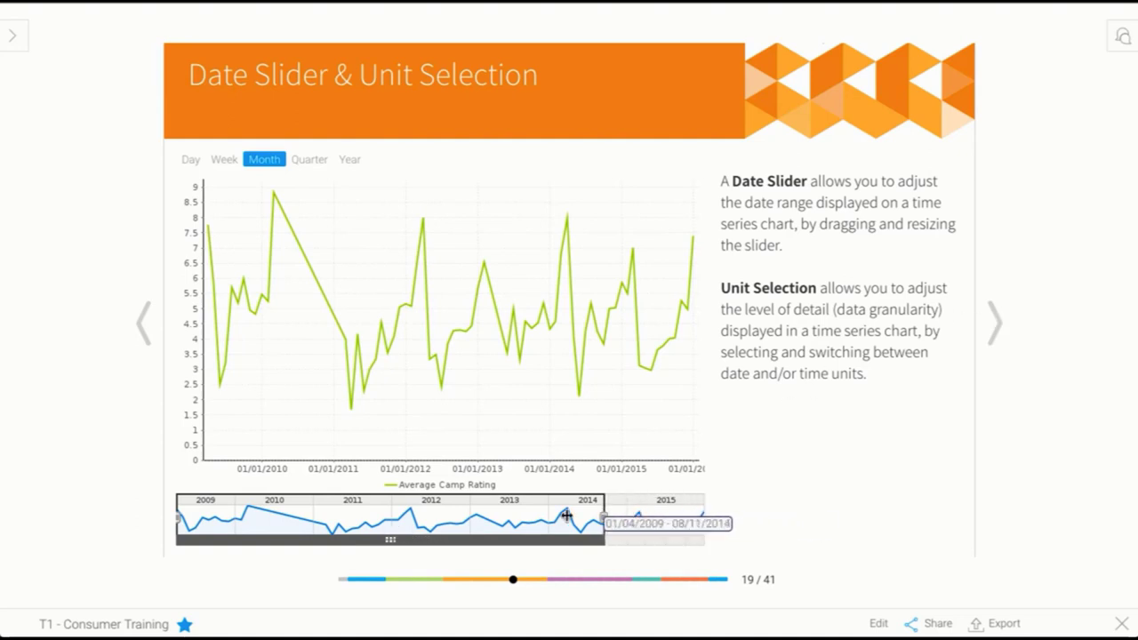
pyautogui.moveTo(604, 522); pyautogui.dragTo(313, 522)
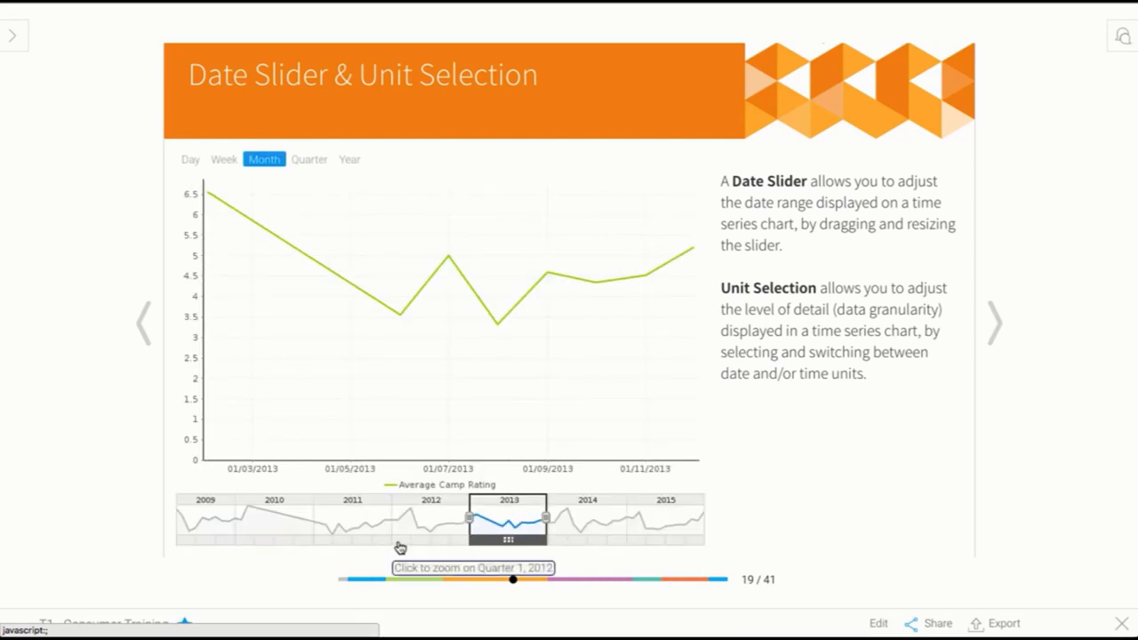
pyautogui.moveTo(508, 519); pyautogui.dragTo(399, 520)
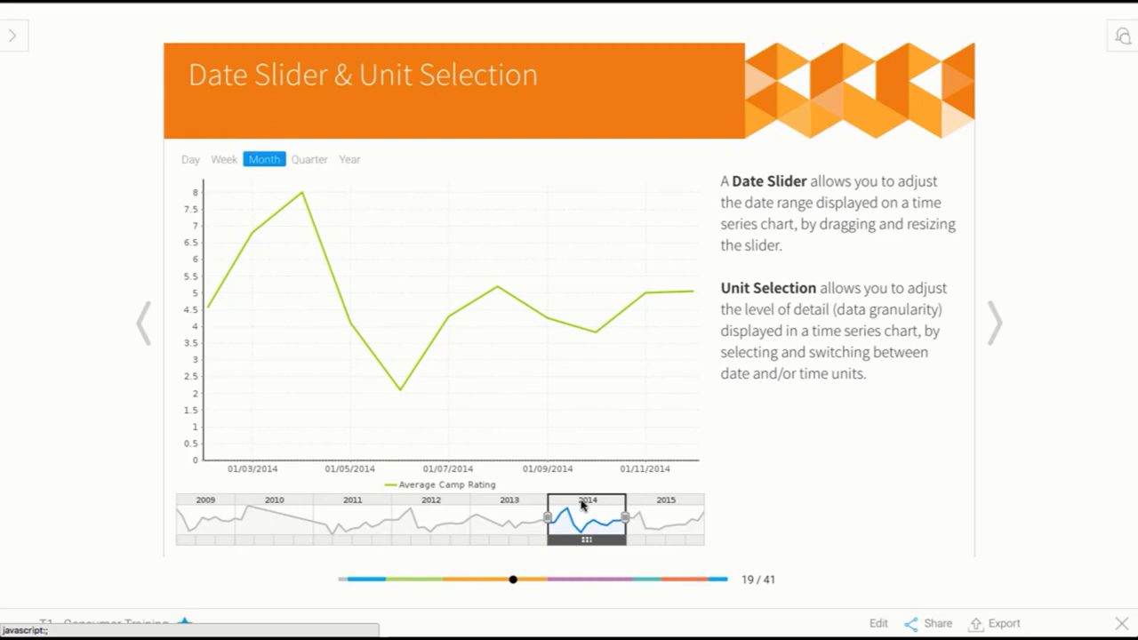
pyautogui.moveTo(586, 516); pyautogui.dragTo(351, 516)
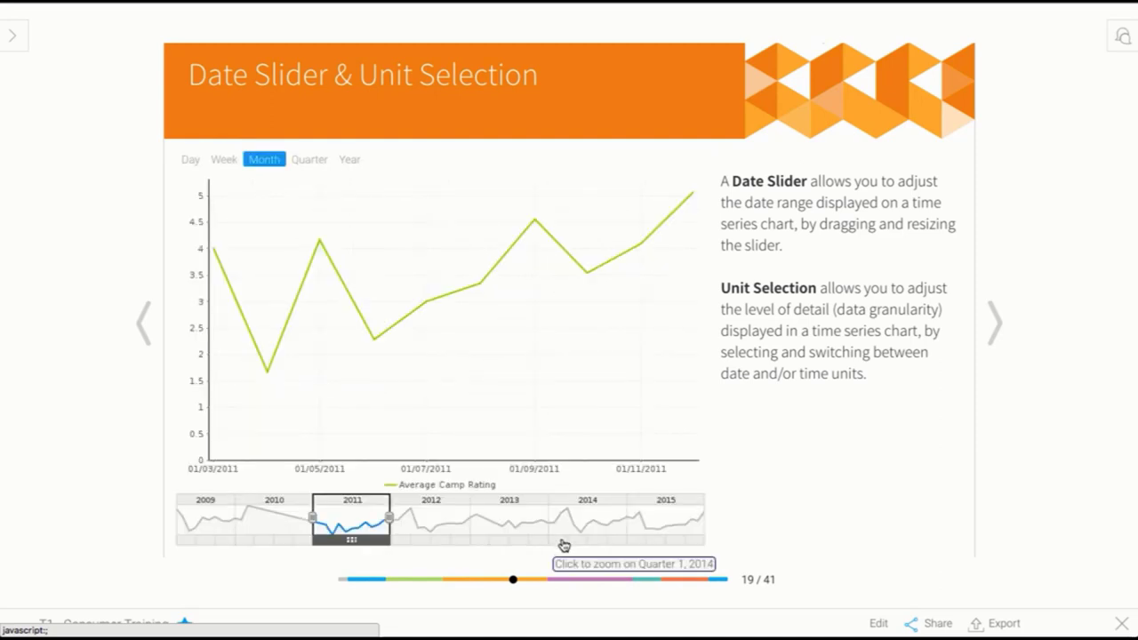
pyautogui.moveTo(363, 158)
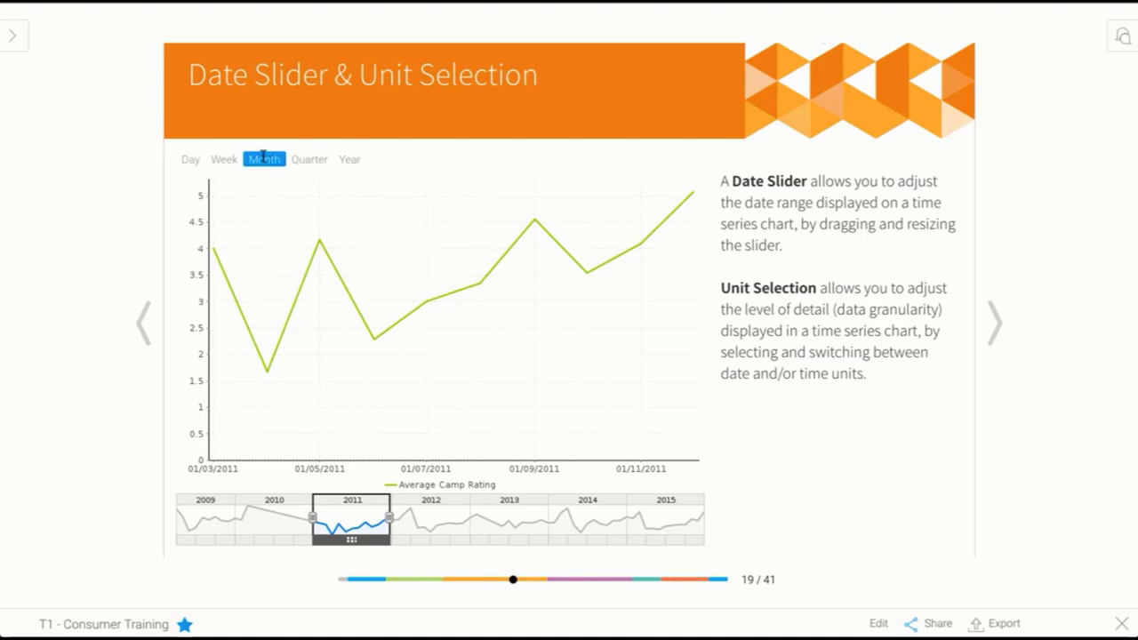
pyautogui.moveTo(190, 160)
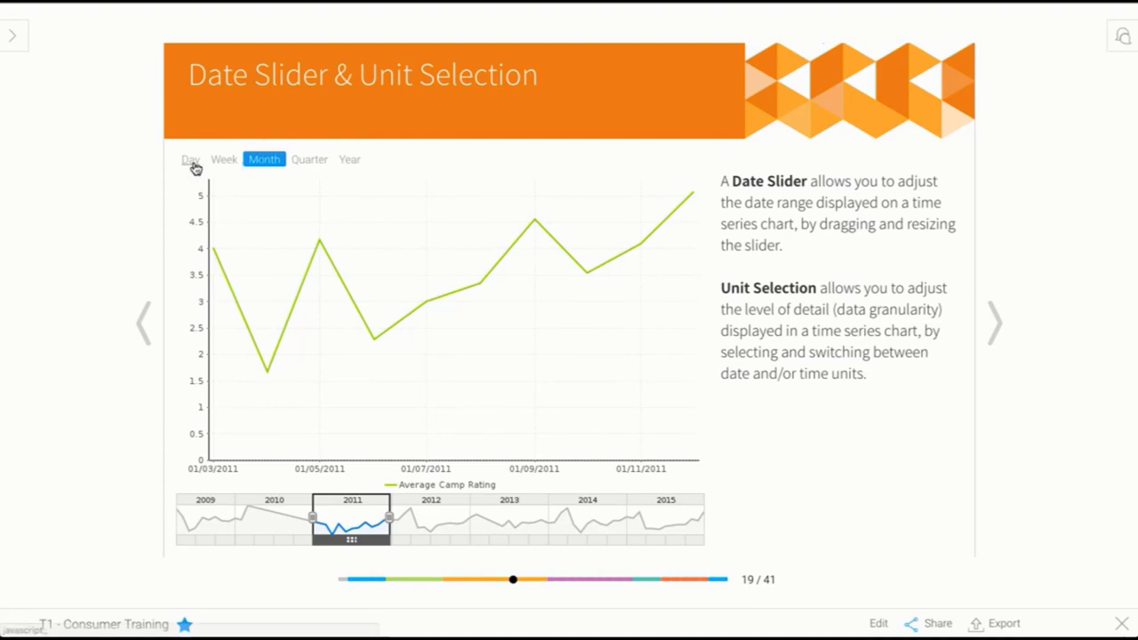
pyautogui.moveTo(348, 160)
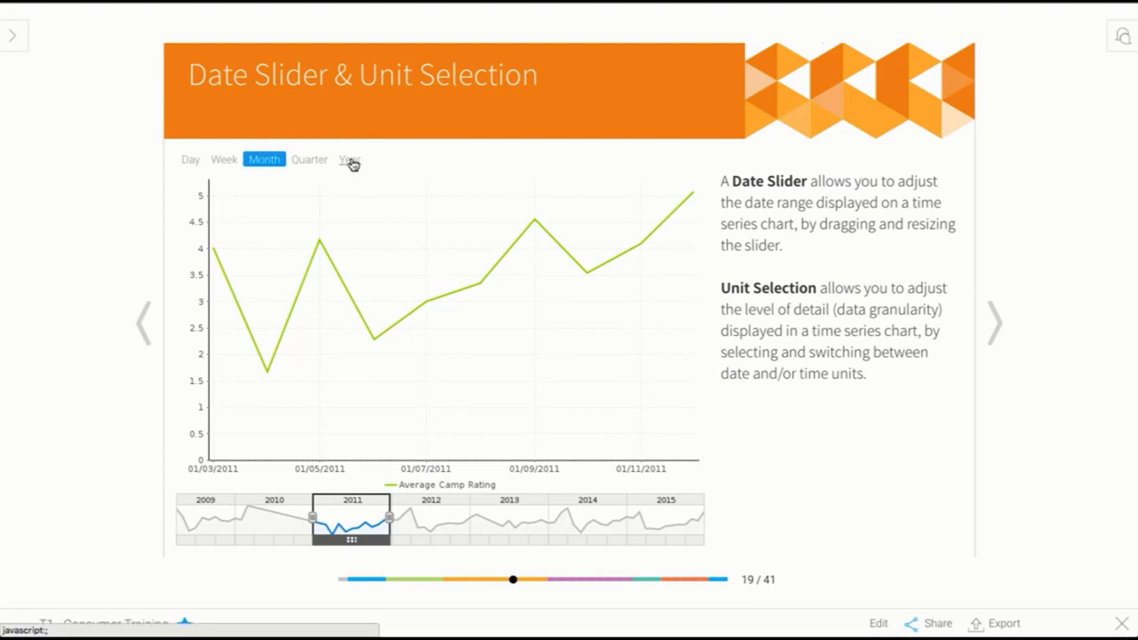
# Step: View the rating chart by year and quarter, move the window to 2013 and show it daily
pyautogui.click(349, 161)
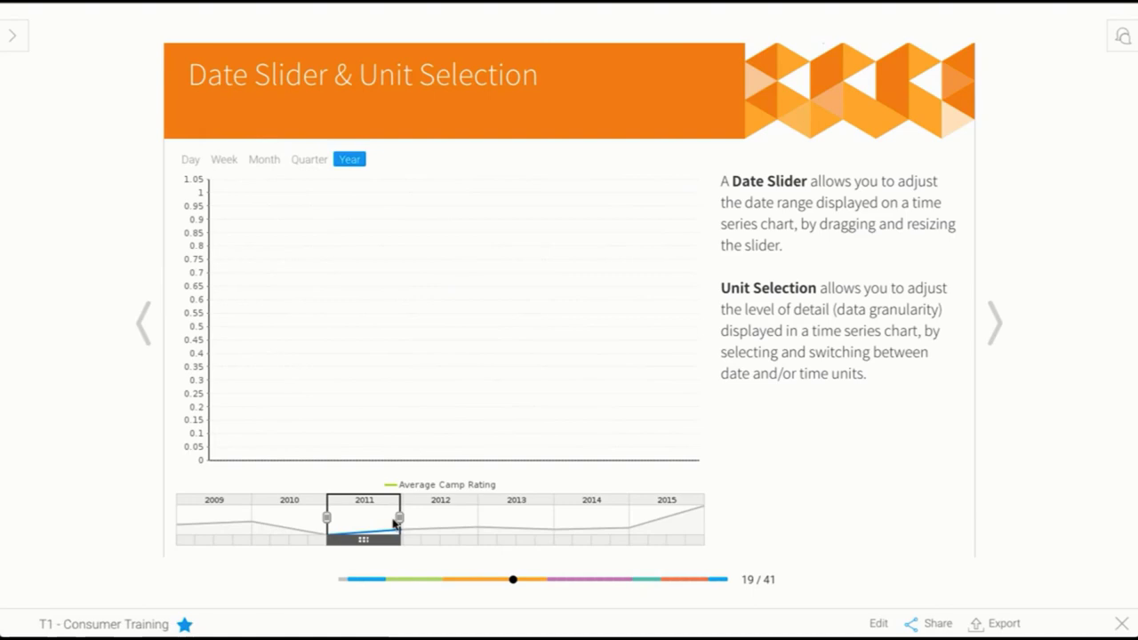
pyautogui.moveTo(595, 320)
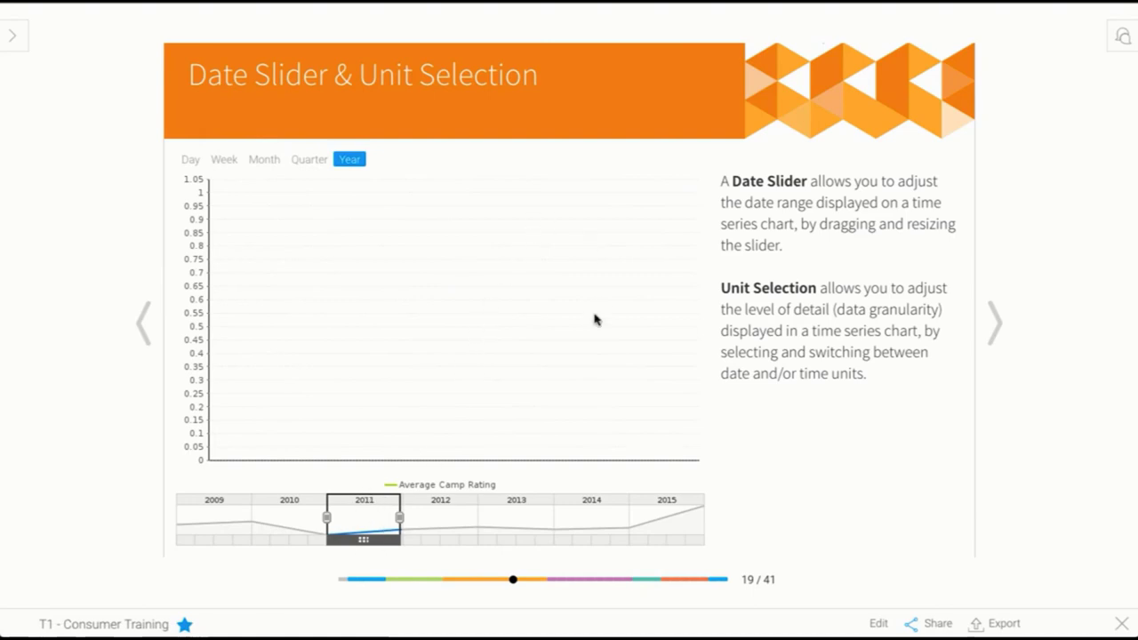
pyautogui.click(310, 160)
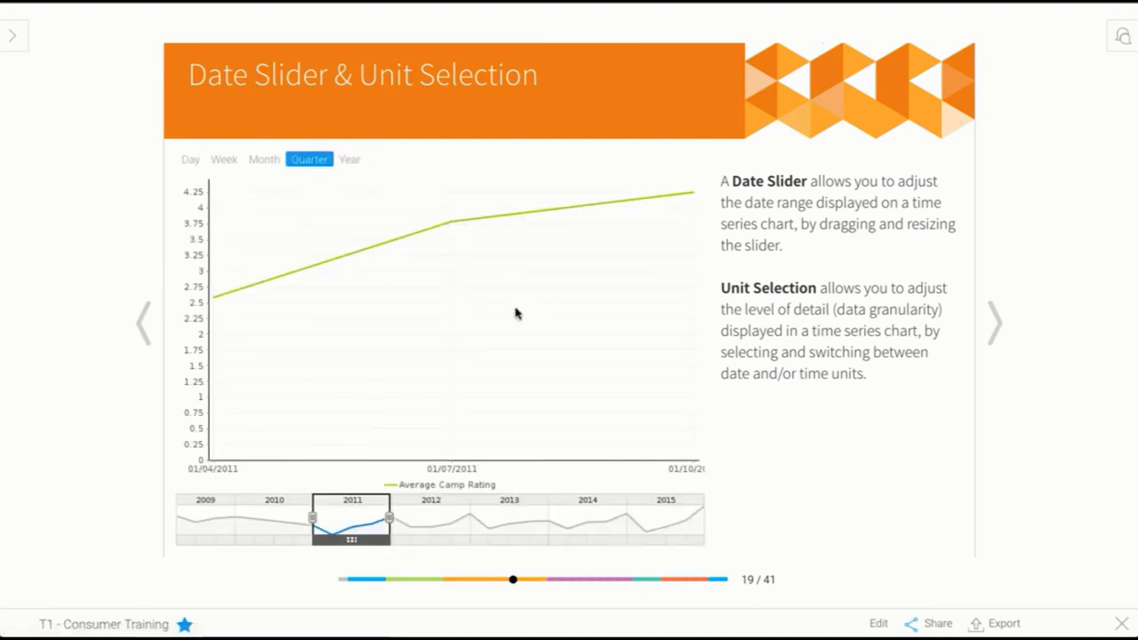
pyautogui.moveTo(660, 205)
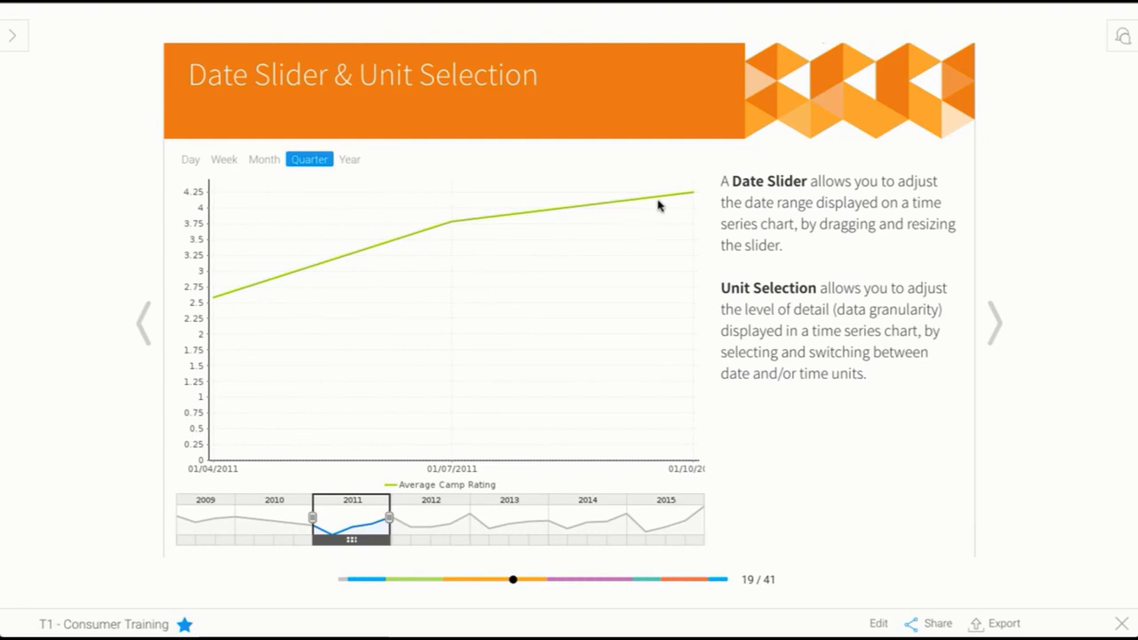
pyautogui.moveTo(626, 212)
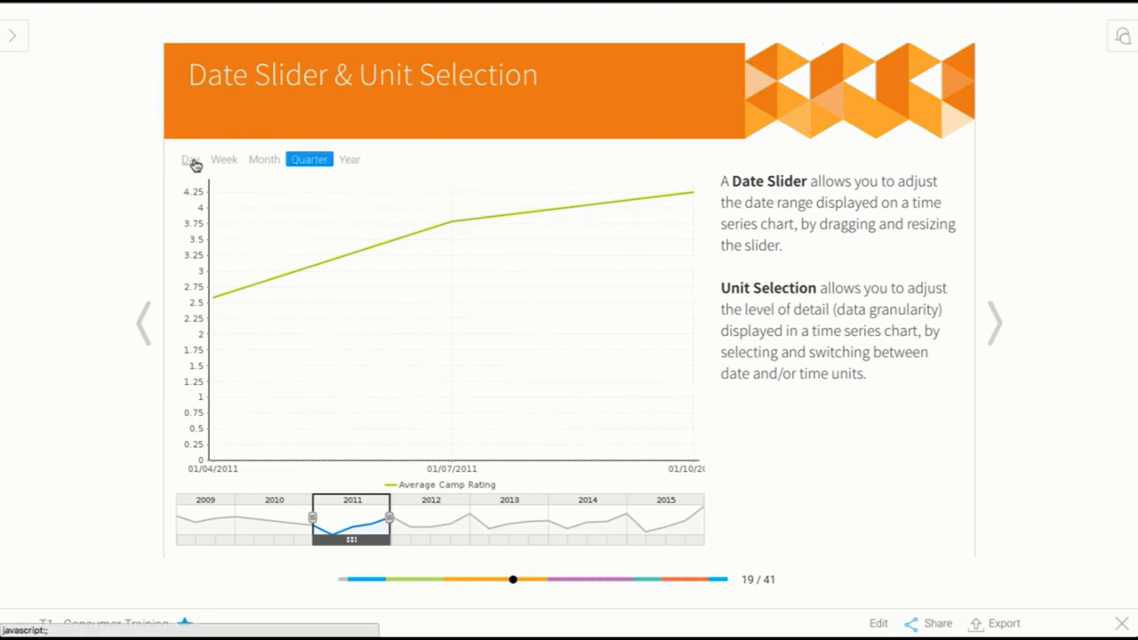
pyautogui.moveTo(523, 473)
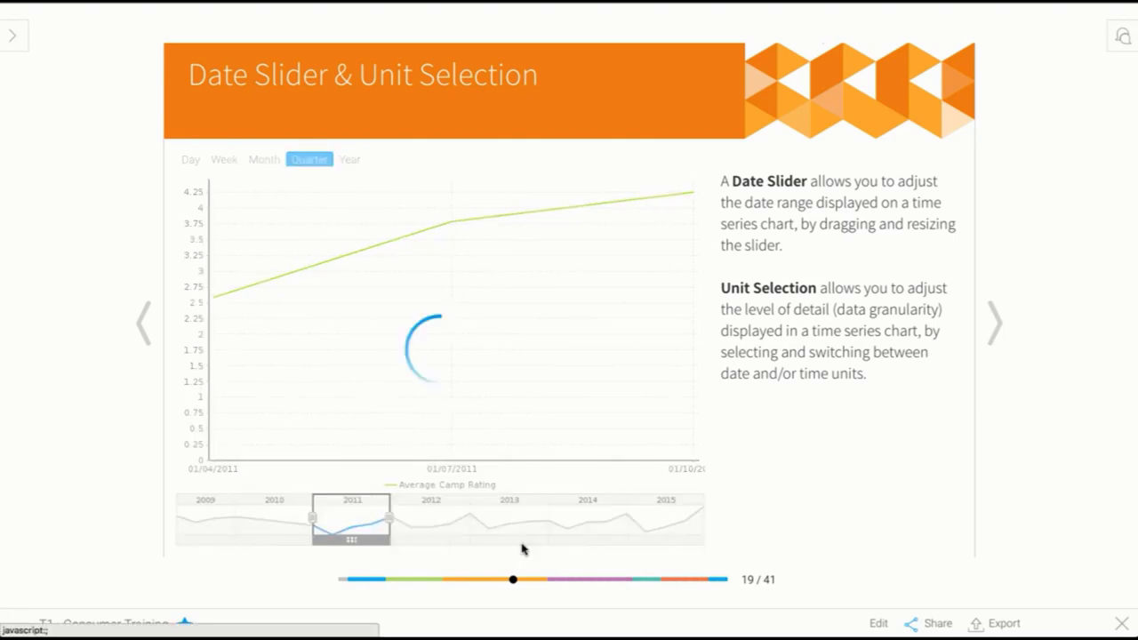
pyautogui.moveTo(352, 516); pyautogui.dragTo(515, 515)
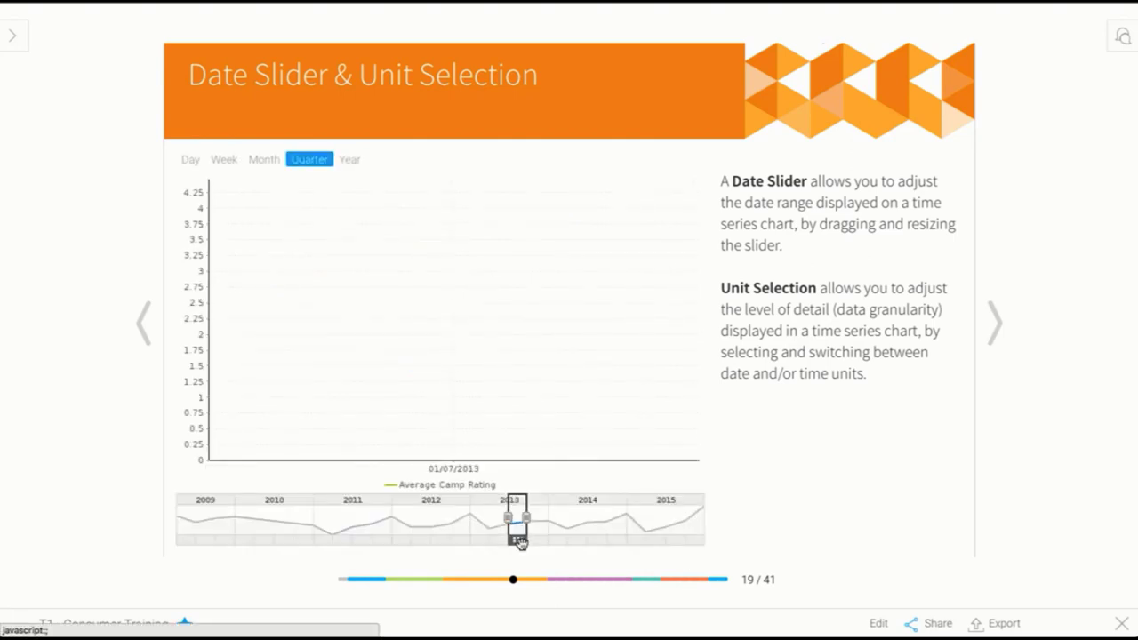
pyautogui.click(188, 160)
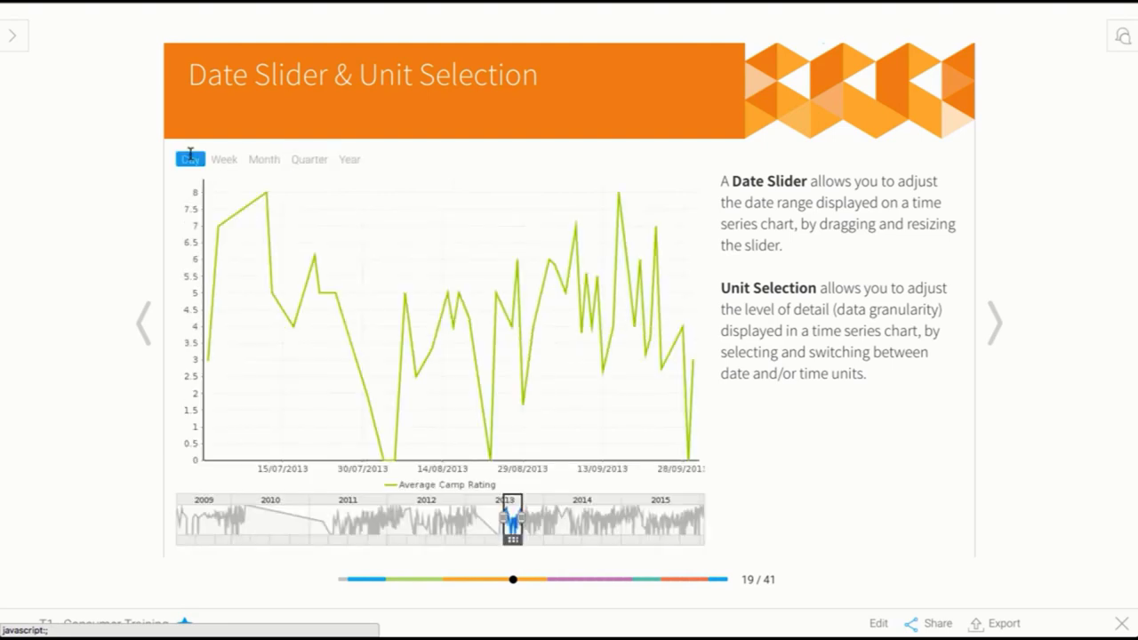
# Step: Switch through weekly and monthly units, shift the window to mid-2013 and show it week by week
pyautogui.click(224, 160)
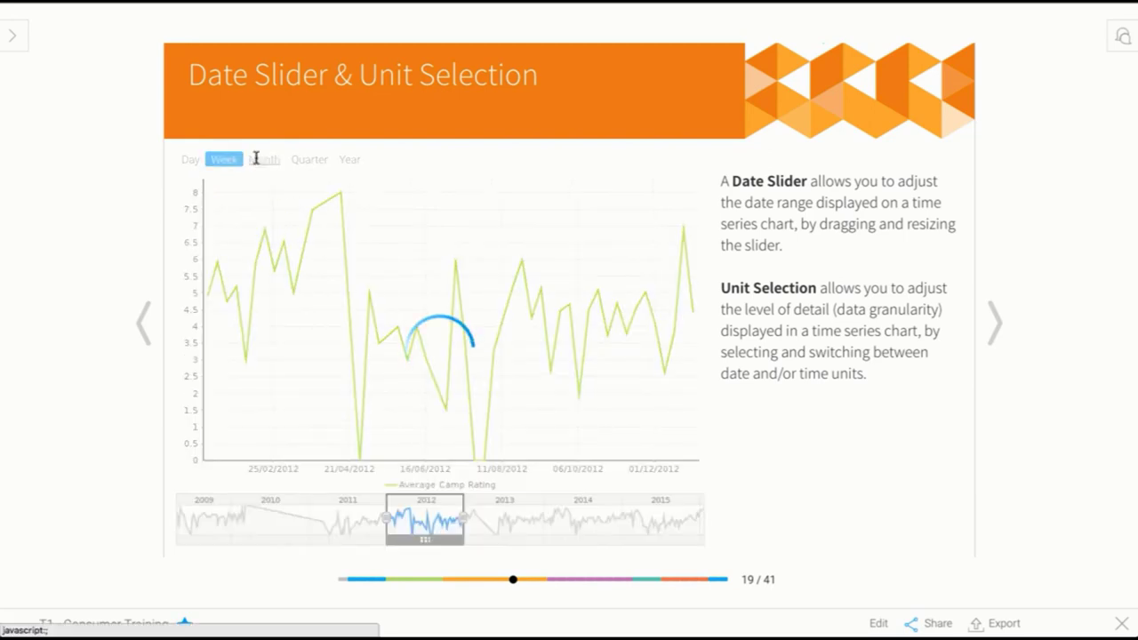
pyautogui.click(263, 160)
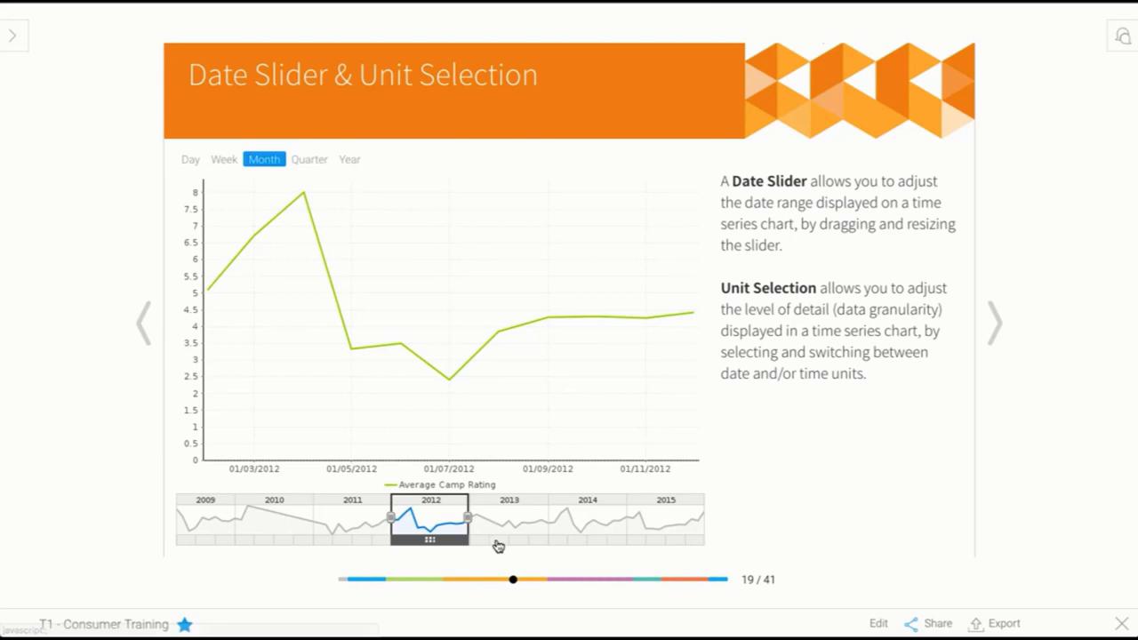
pyautogui.moveTo(430, 520); pyautogui.dragTo(497, 519)
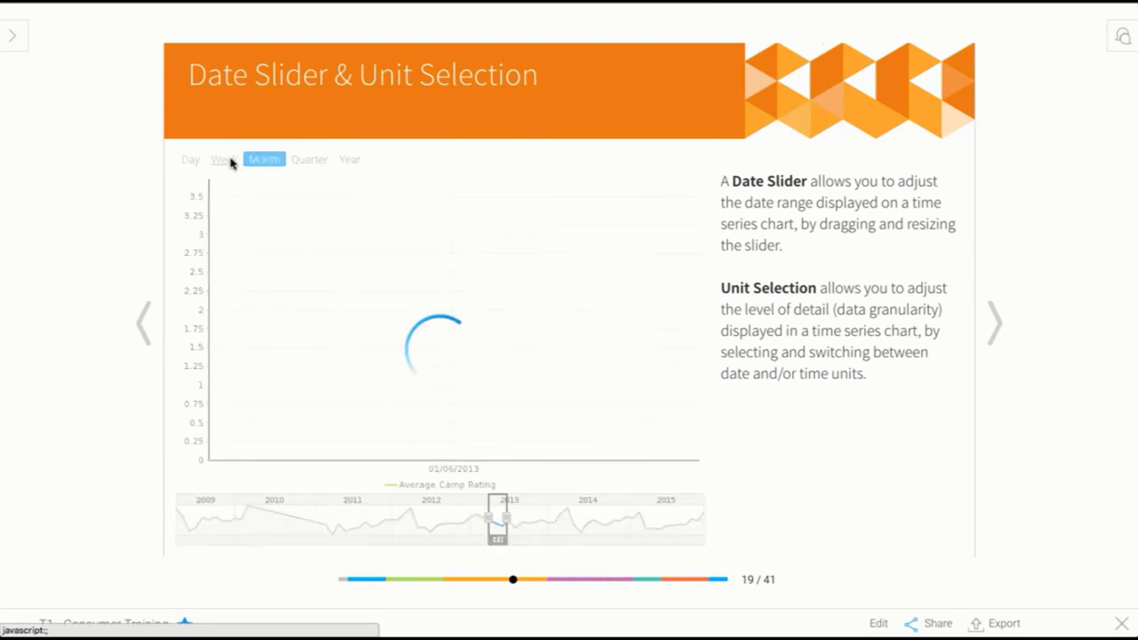
pyautogui.click(220, 160)
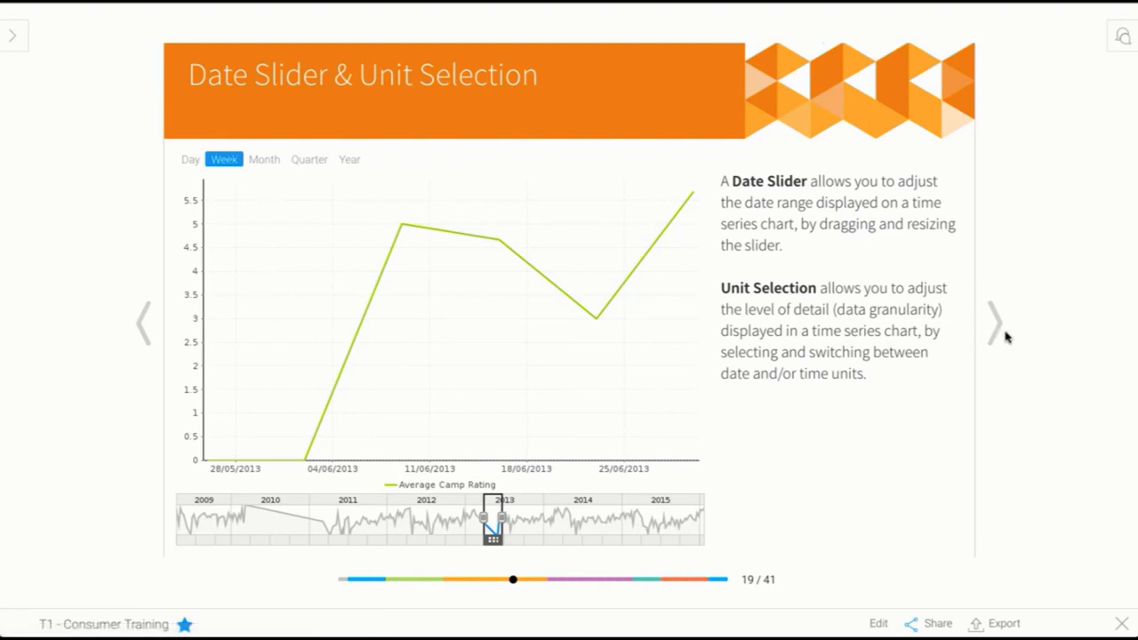
# Step: Advance to the Series Selection slide and chart the Profit and Athletes metrics
pyautogui.click(994, 322)
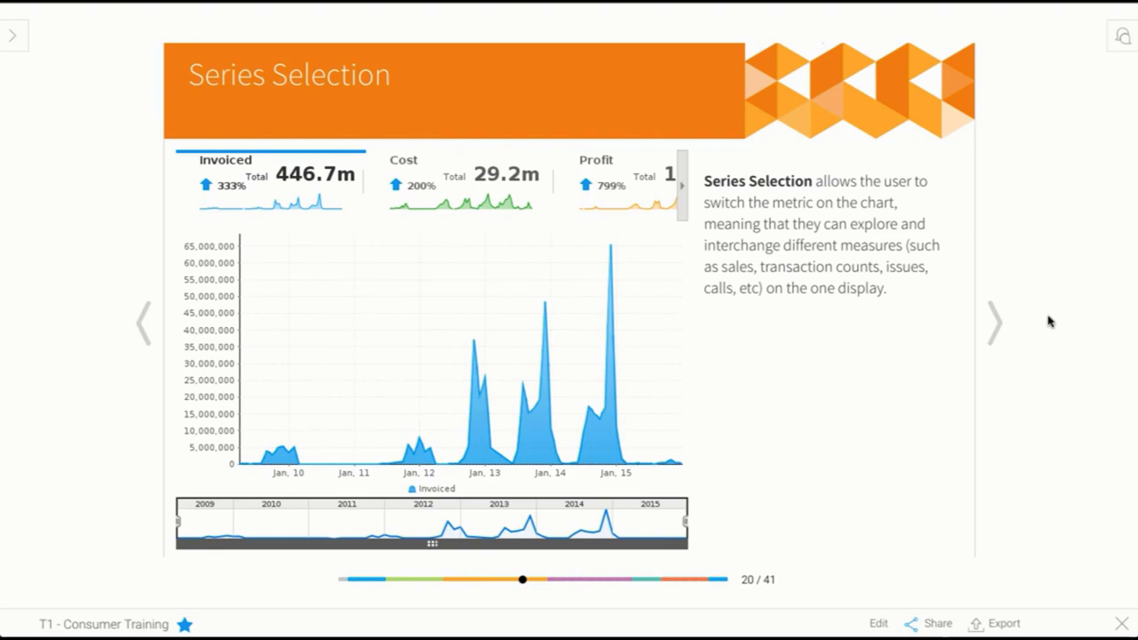
pyautogui.moveTo(484, 471)
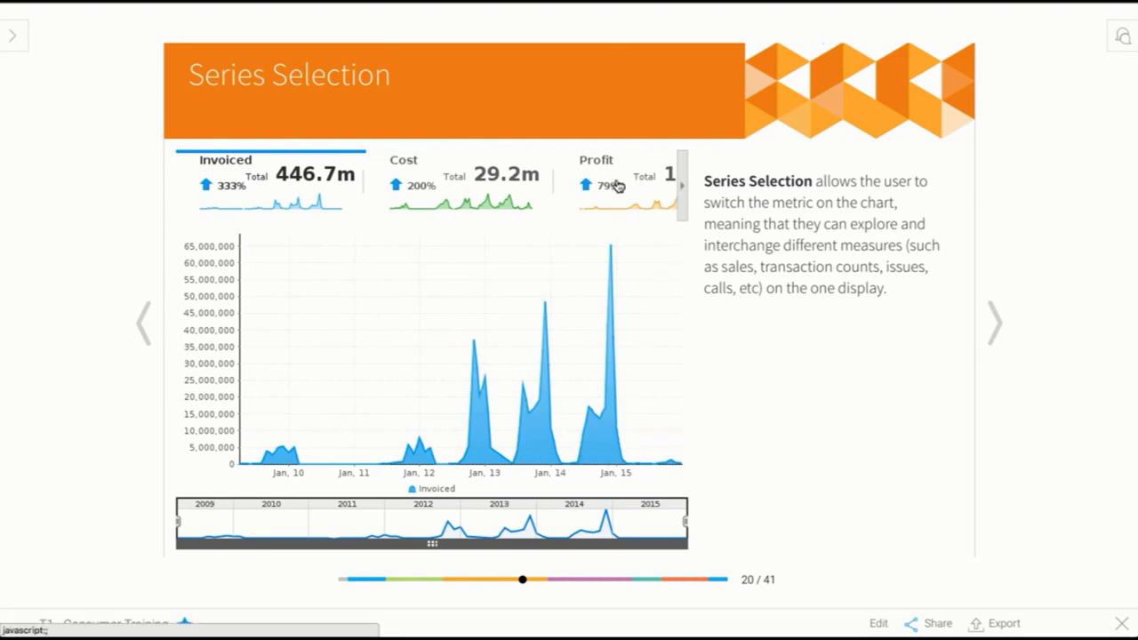
pyautogui.click(622, 178)
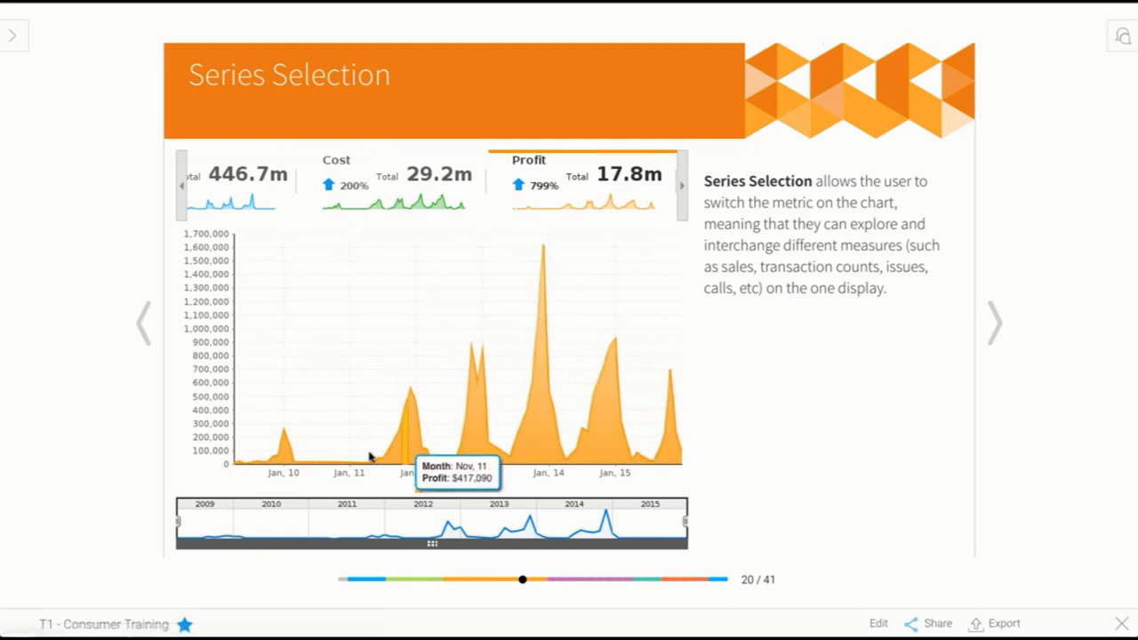
pyautogui.moveTo(552, 480)
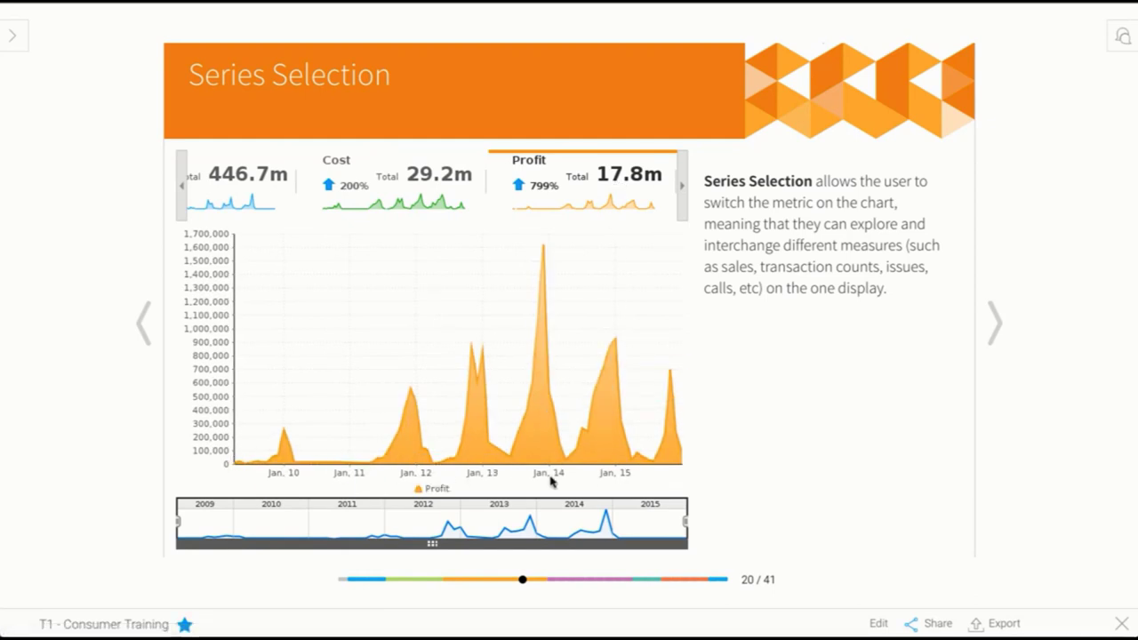
pyautogui.moveTo(667, 480)
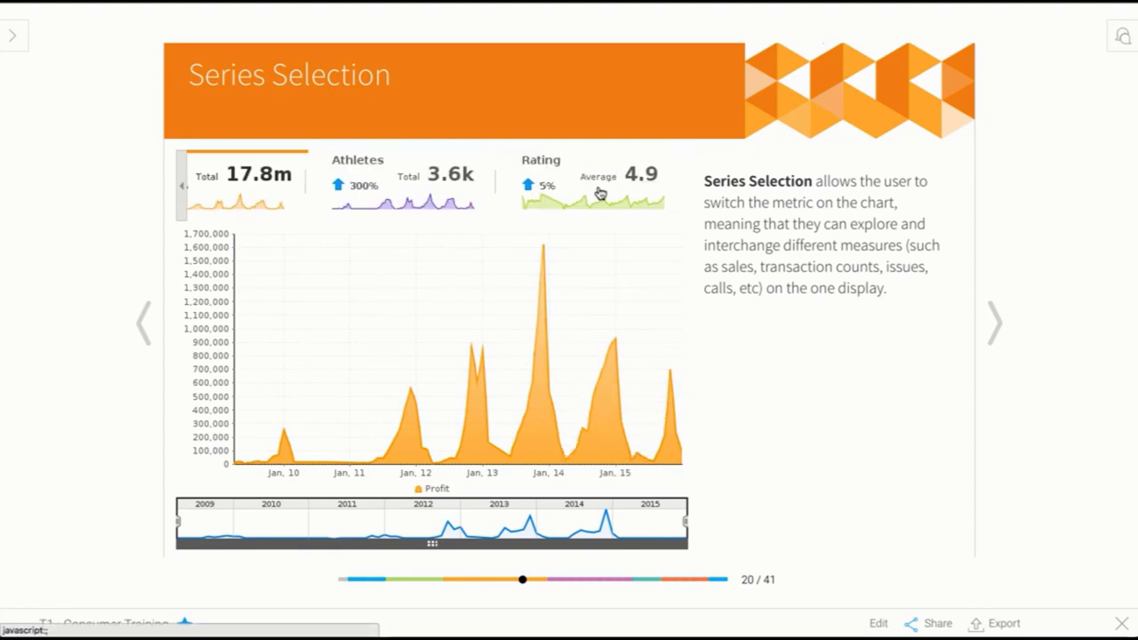
pyautogui.click(594, 178)
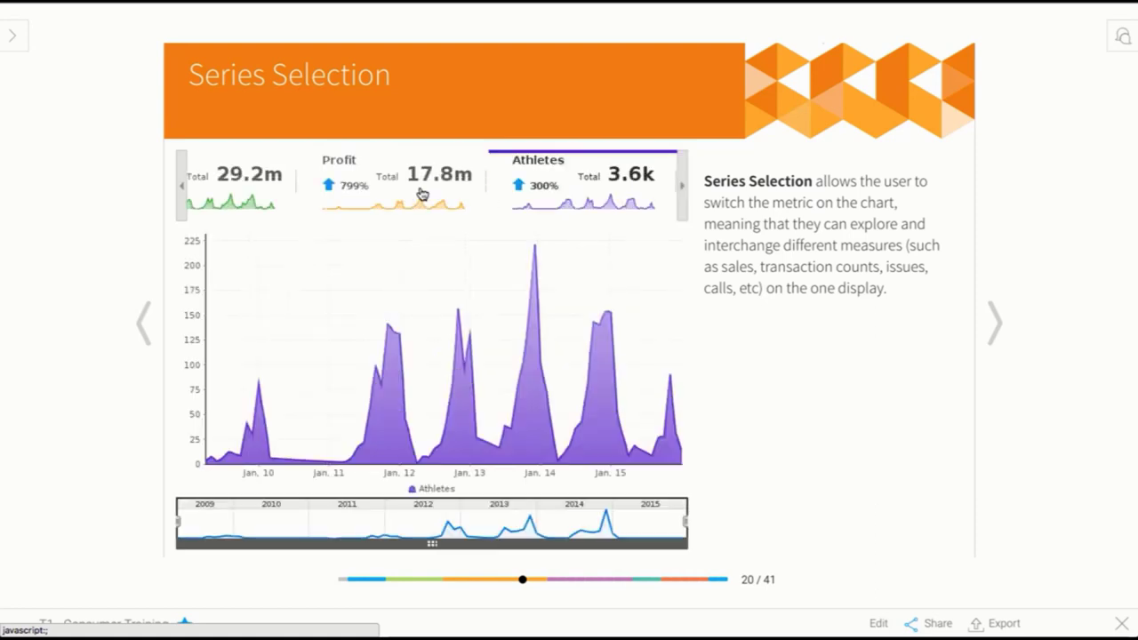
# Step: Scroll the series tiles back to Invoiced, then advance to the Maps slide, 21 of 41
pyautogui.click(181, 185)
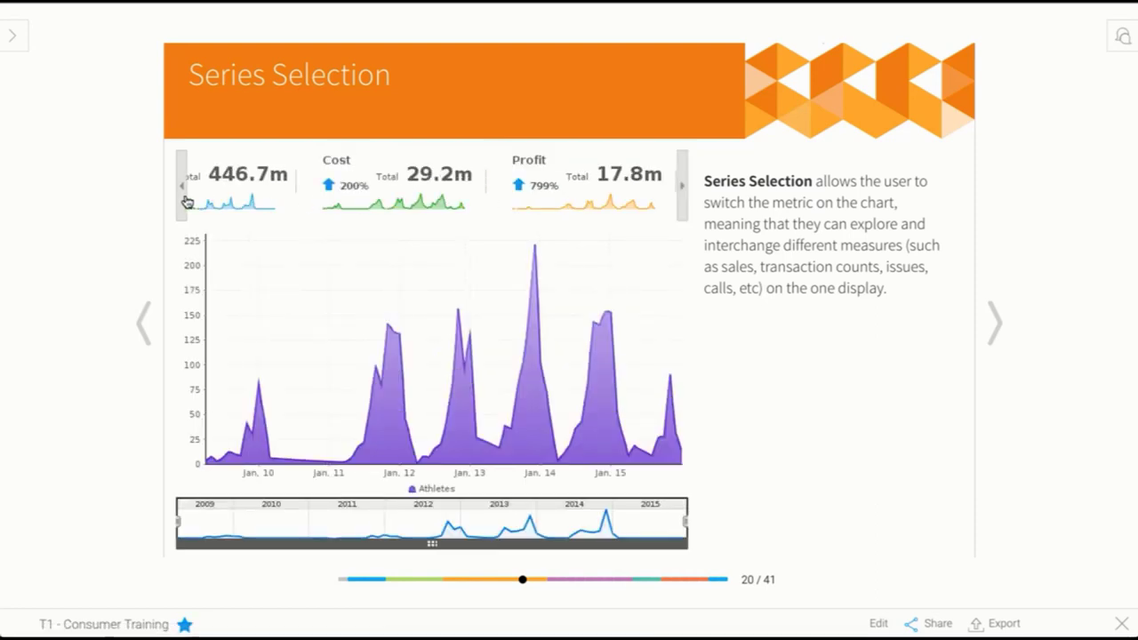
pyautogui.click(267, 181)
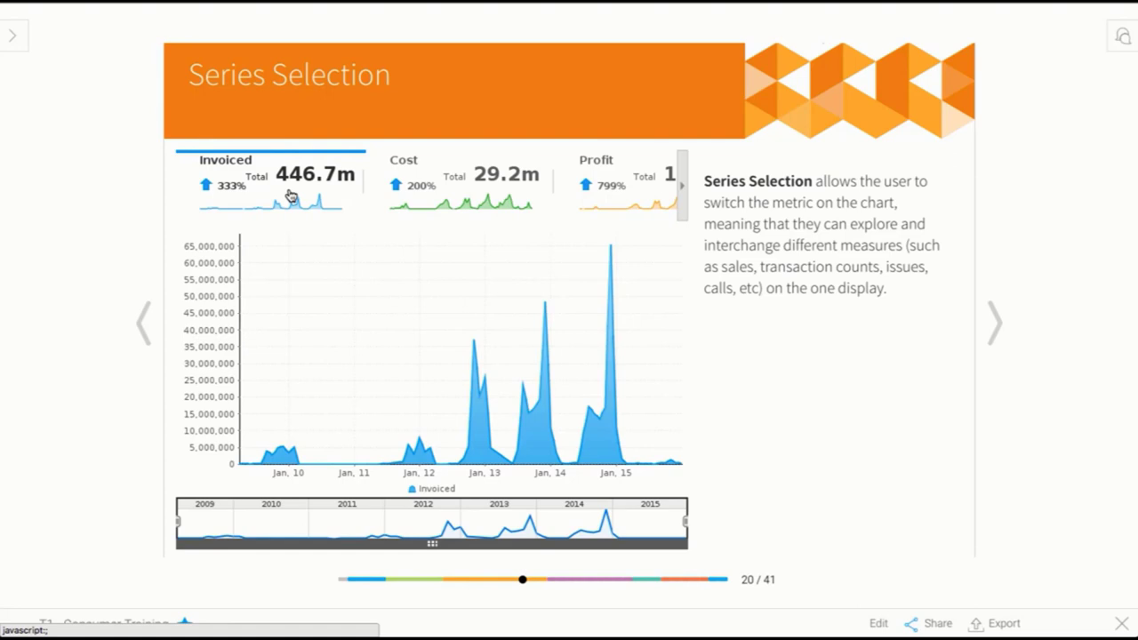
pyautogui.moveTo(996, 320)
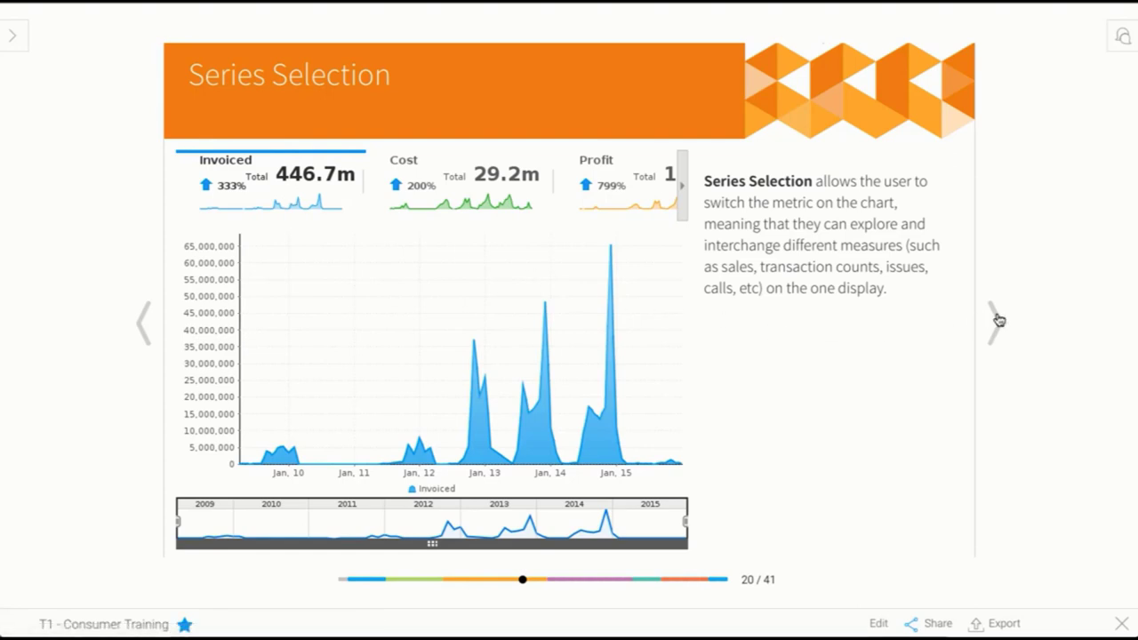
pyautogui.click(996, 324)
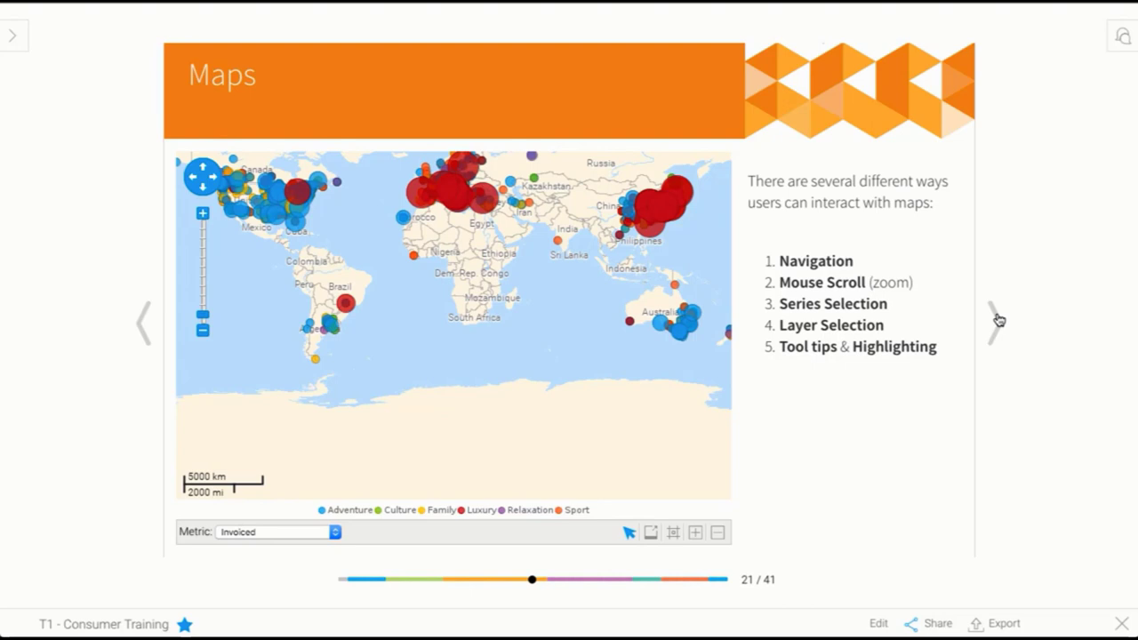
pyautogui.moveTo(550, 275)
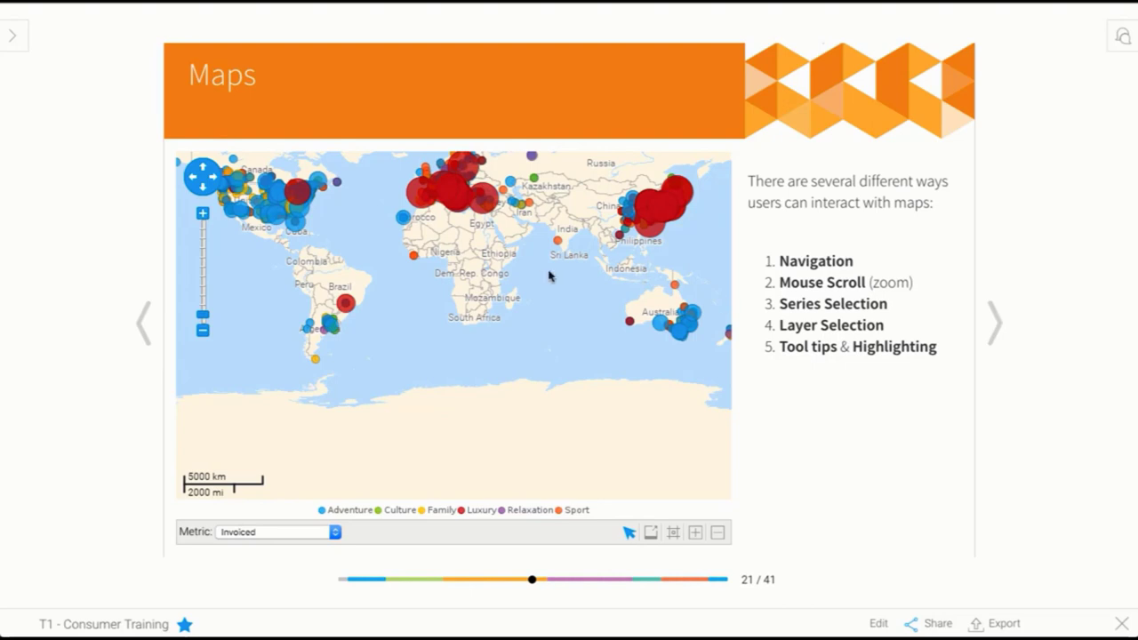
# Step: Zoom the world map into Asia and back, show it by the Invoiced metric, then advance to slide 22
pyautogui.click(202, 331)
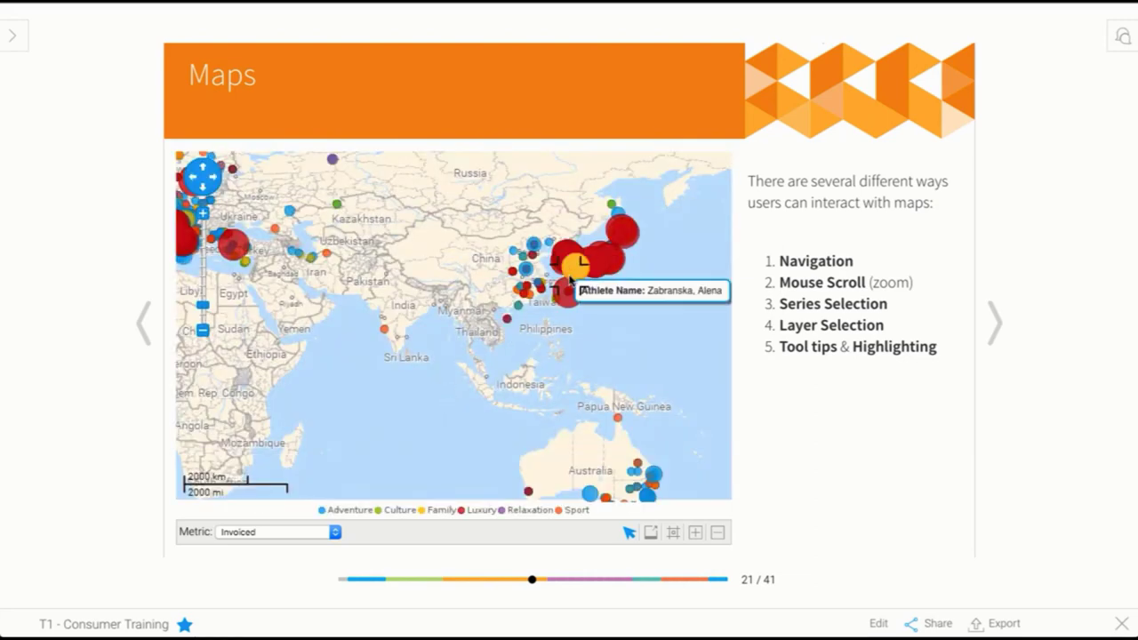
pyautogui.click(717, 534)
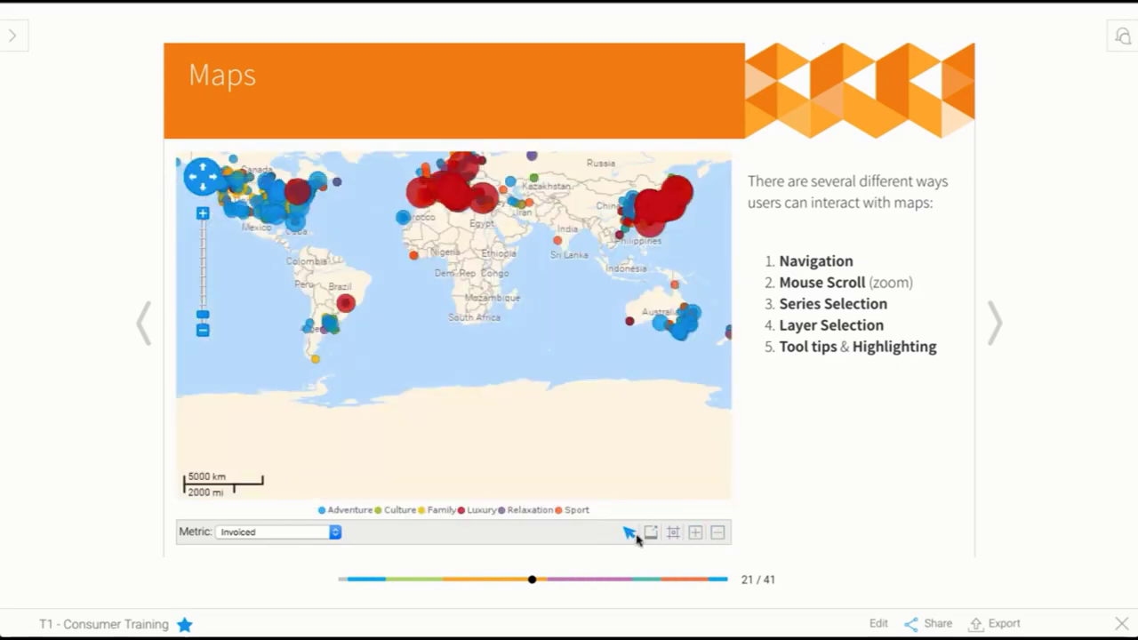
pyautogui.moveTo(651, 532)
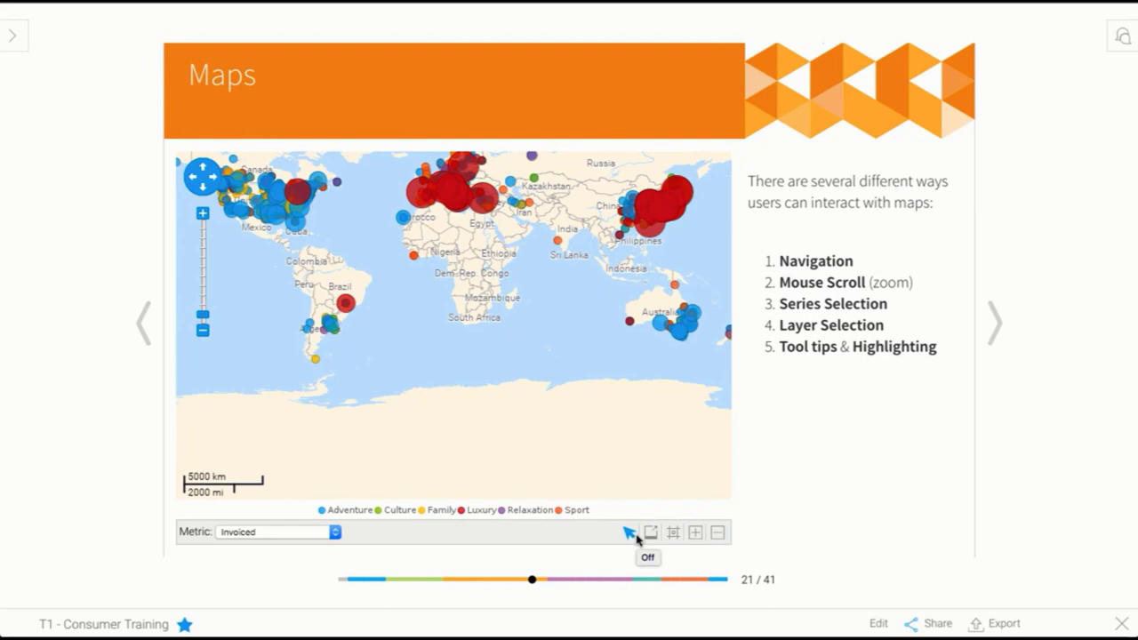
pyautogui.moveTo(210, 221)
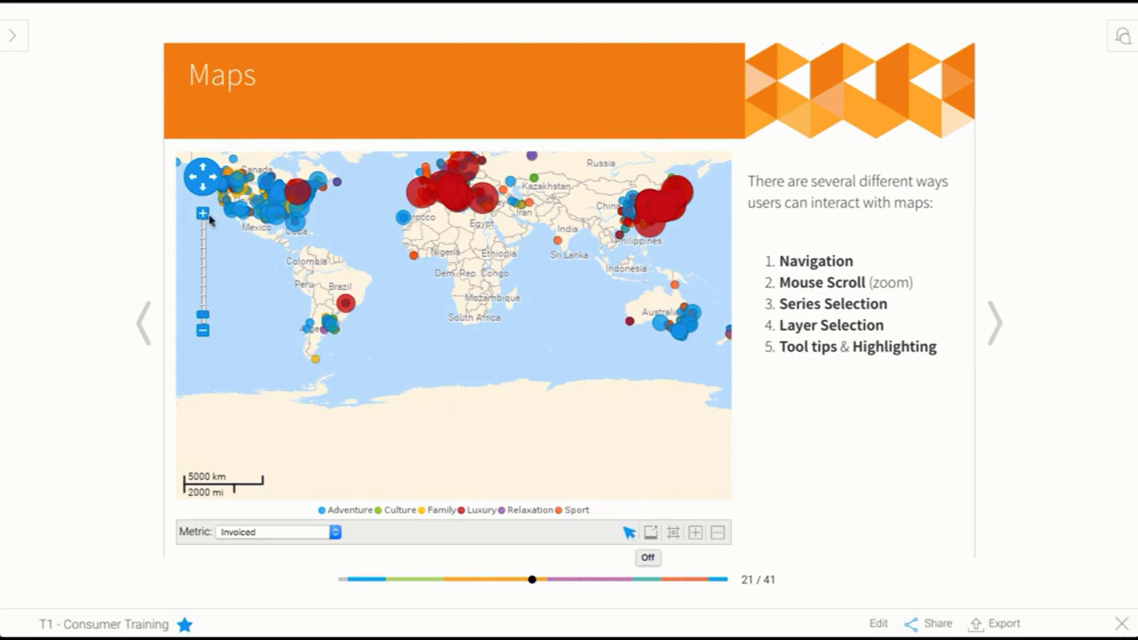
pyautogui.moveTo(238, 393)
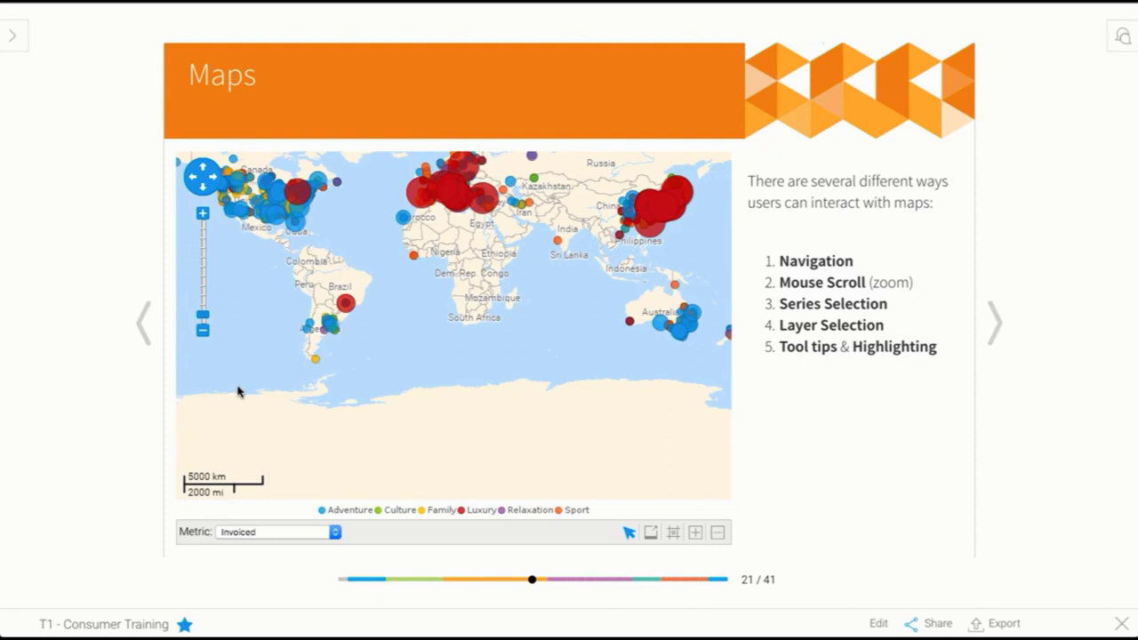
pyautogui.click(277, 531)
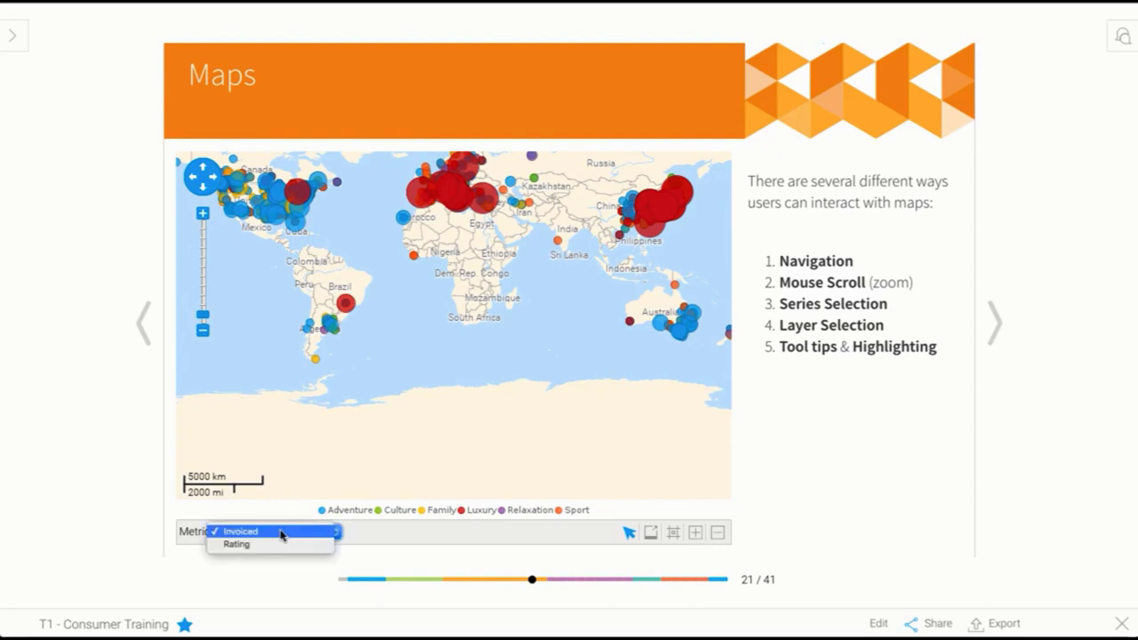
pyautogui.click(236, 544)
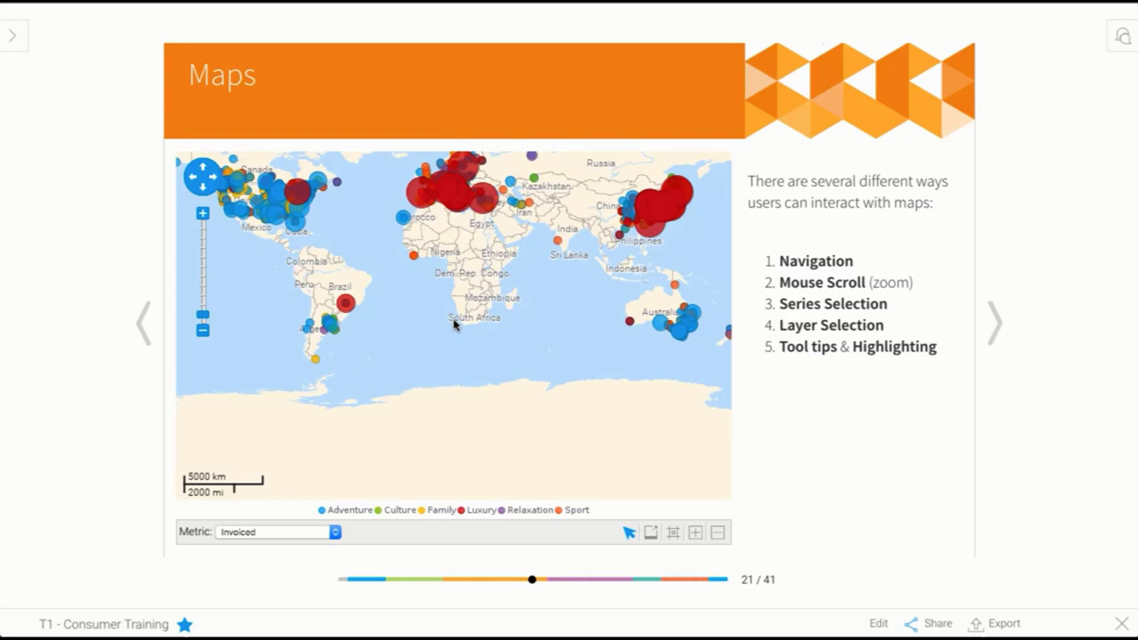
pyautogui.moveTo(502, 227)
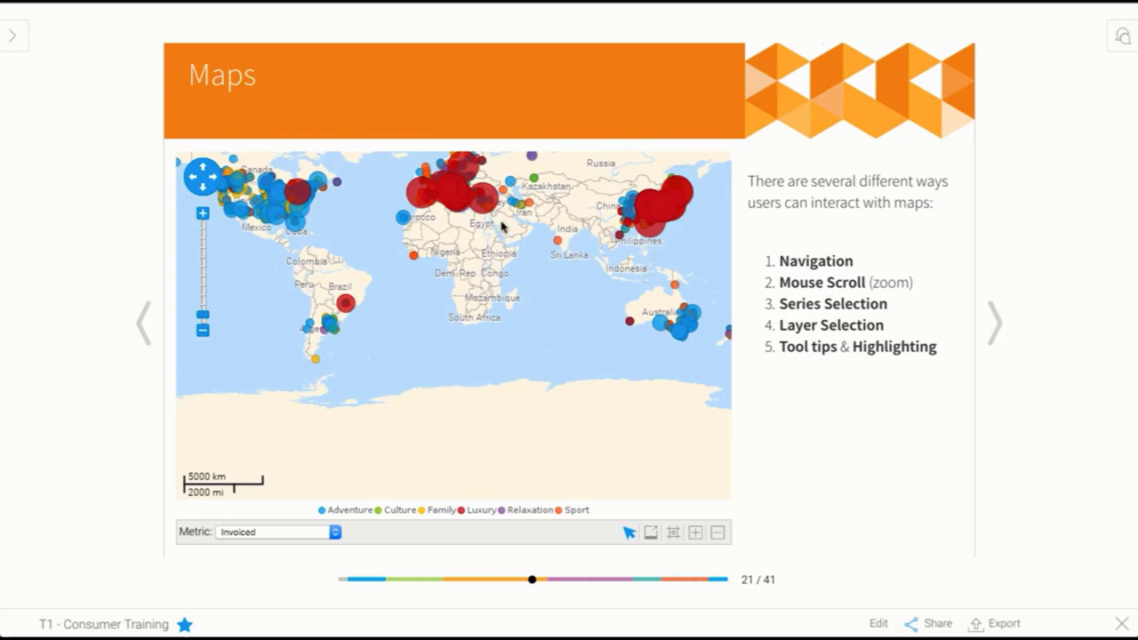
pyautogui.moveTo(455, 204)
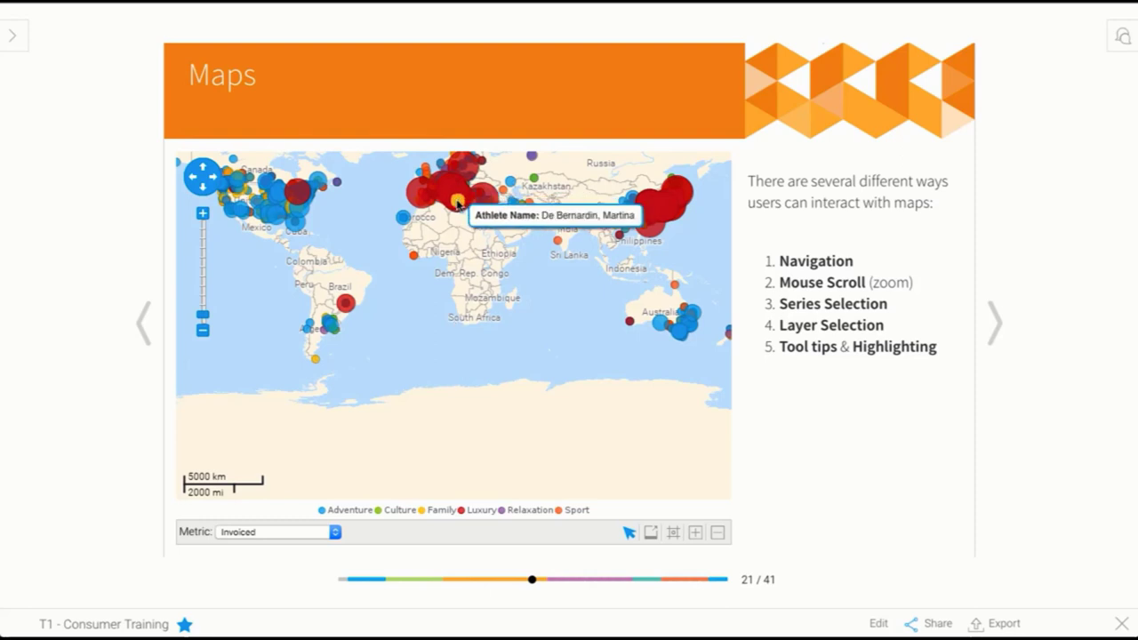
pyautogui.moveTo(441, 188)
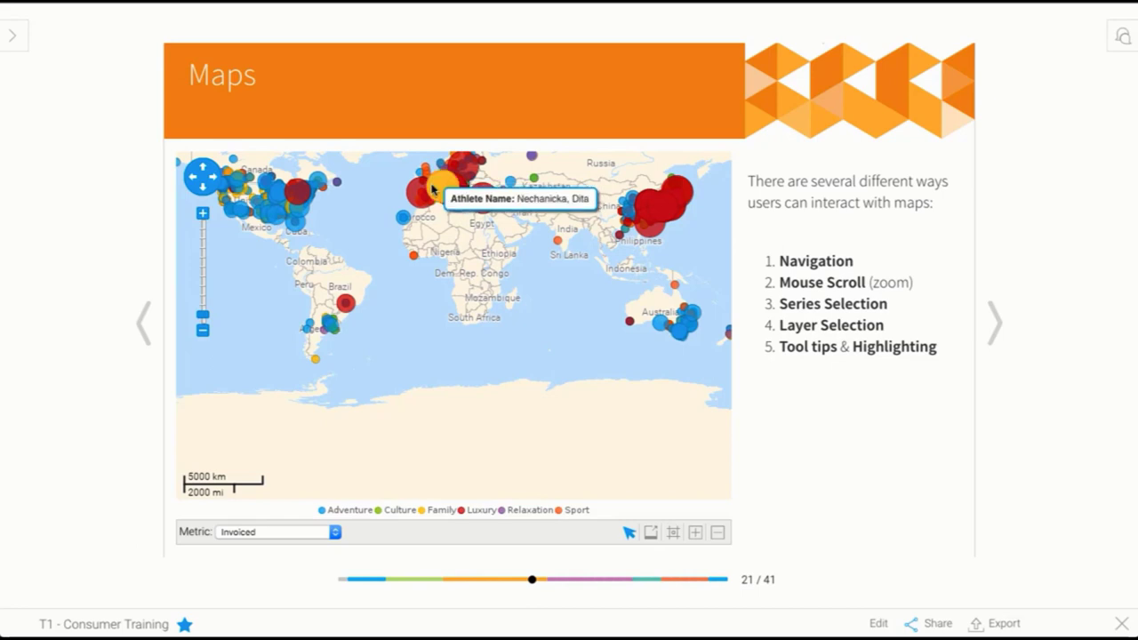
pyautogui.moveTo(417, 268)
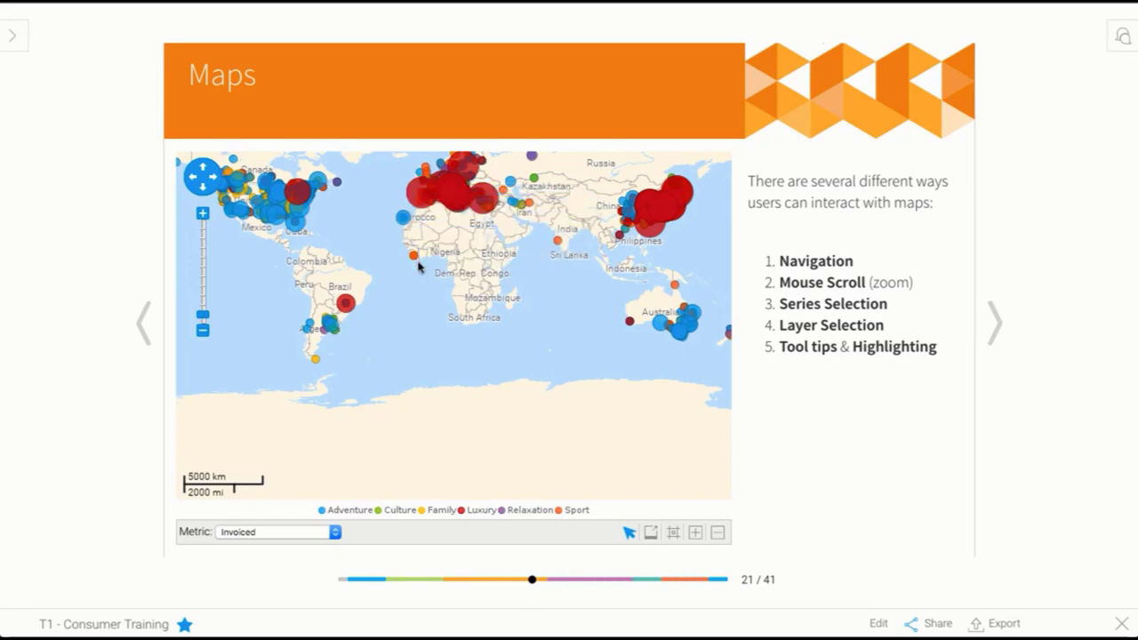
pyautogui.moveTo(412, 258)
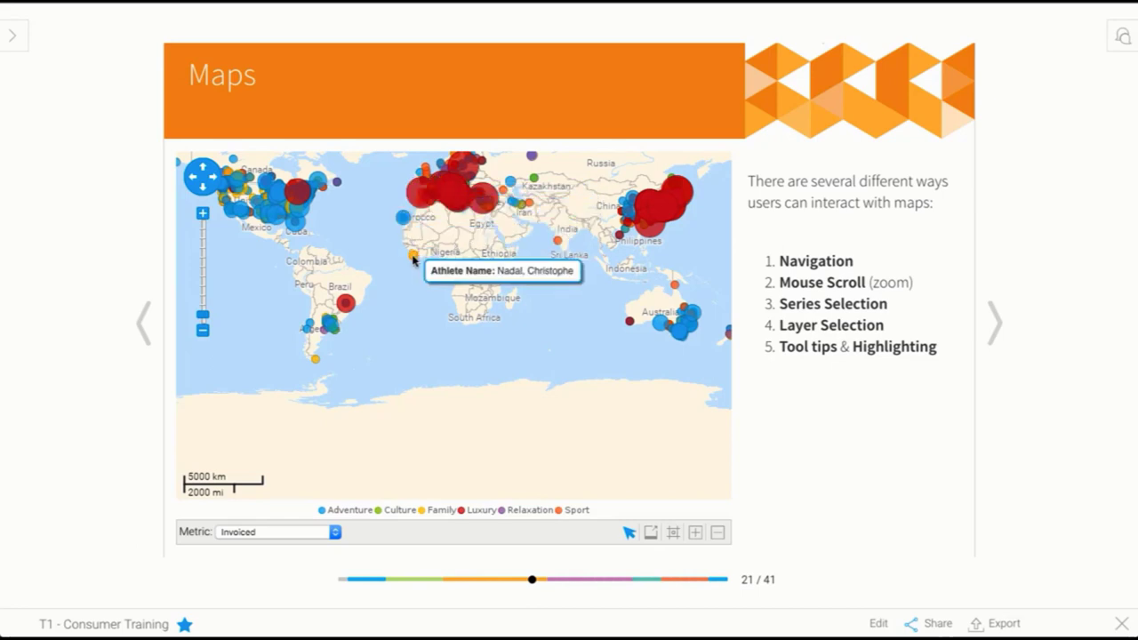
pyautogui.moveTo(402, 221)
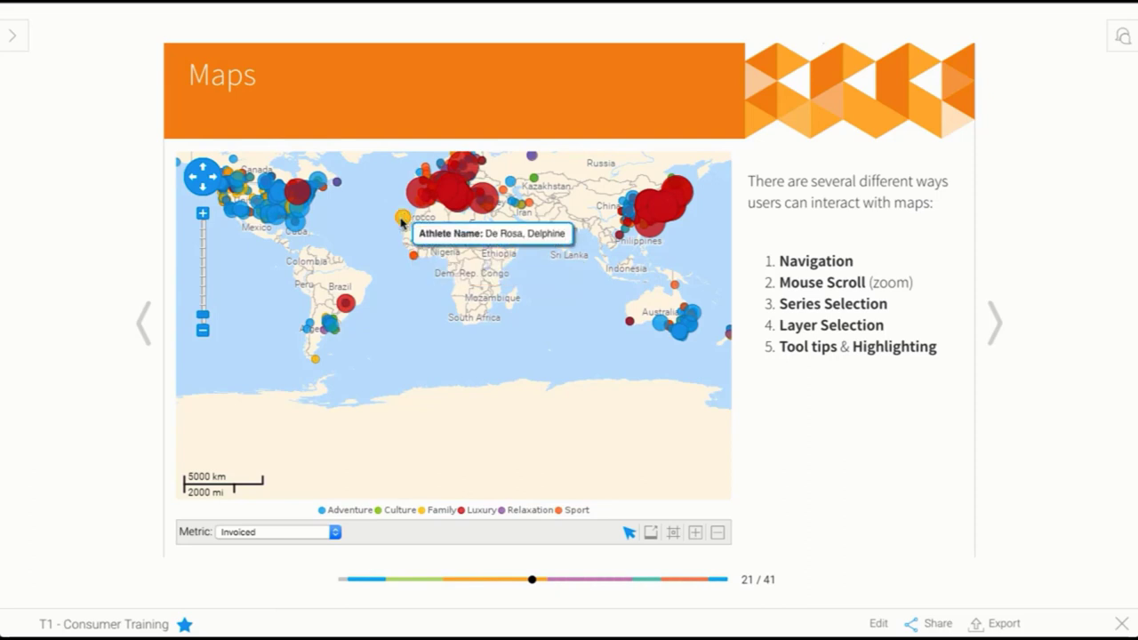
pyautogui.moveTo(413, 196)
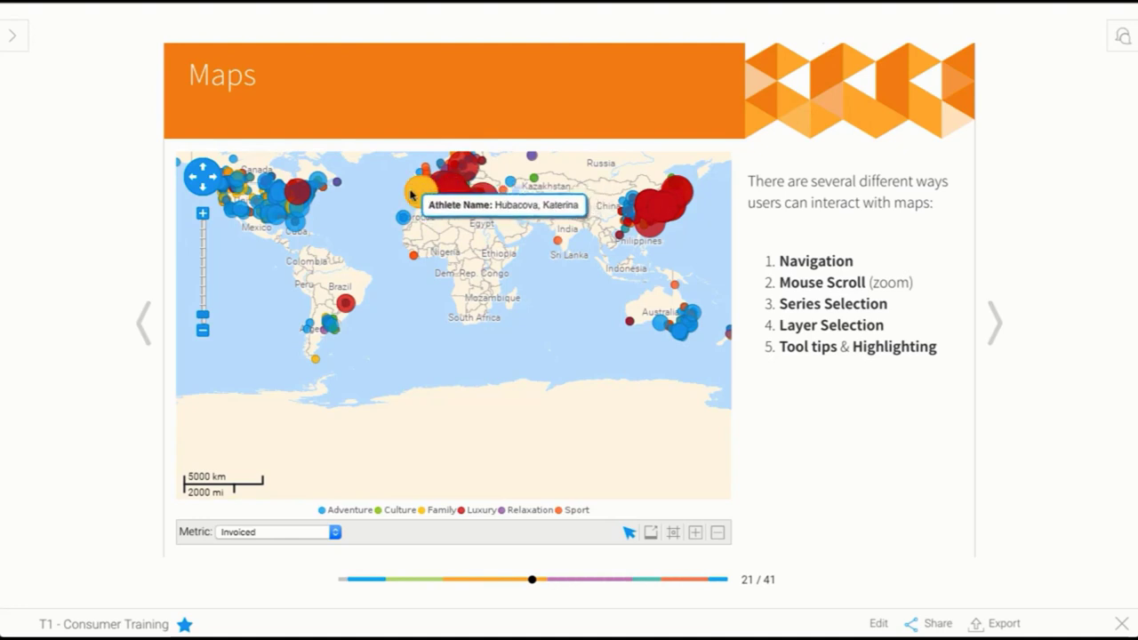
pyautogui.moveTo(345, 302)
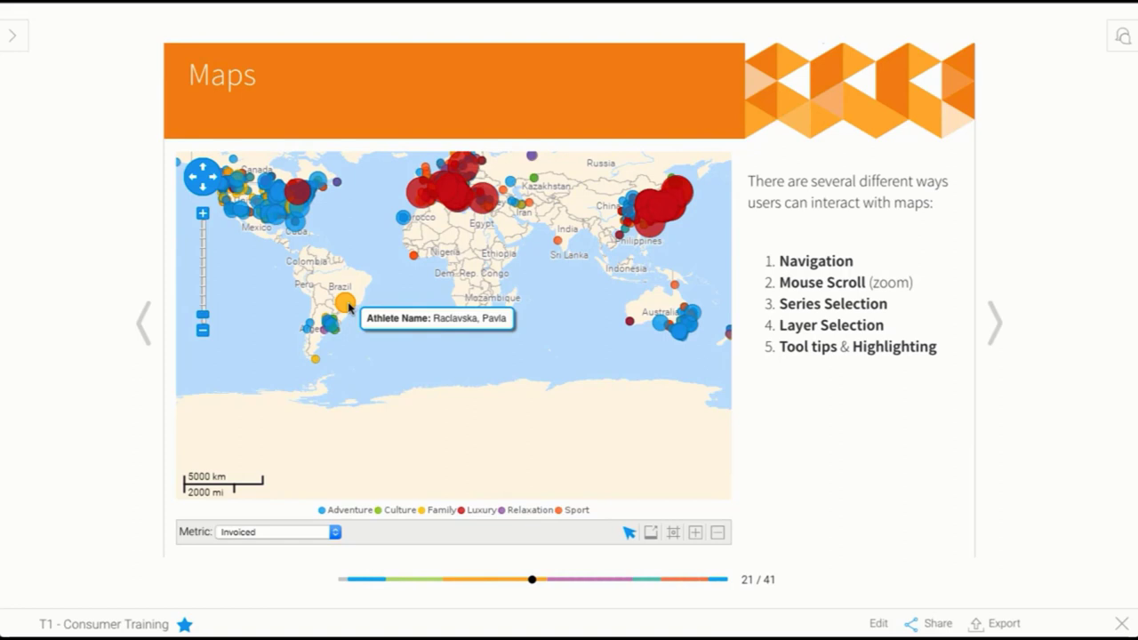
pyautogui.moveTo(967, 359)
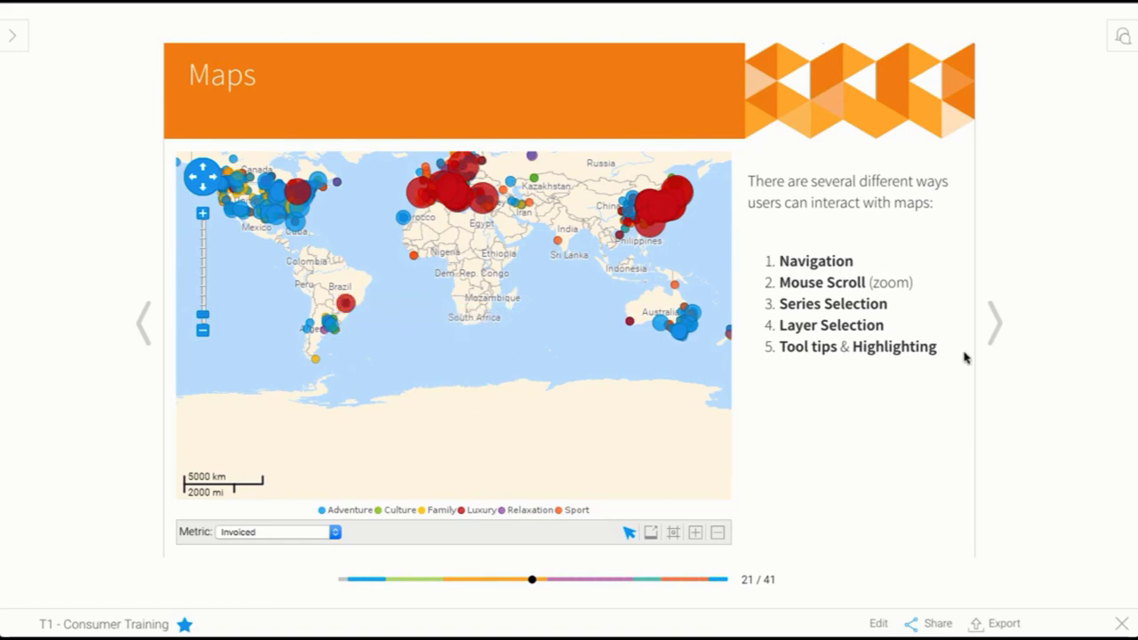
pyautogui.click(992, 324)
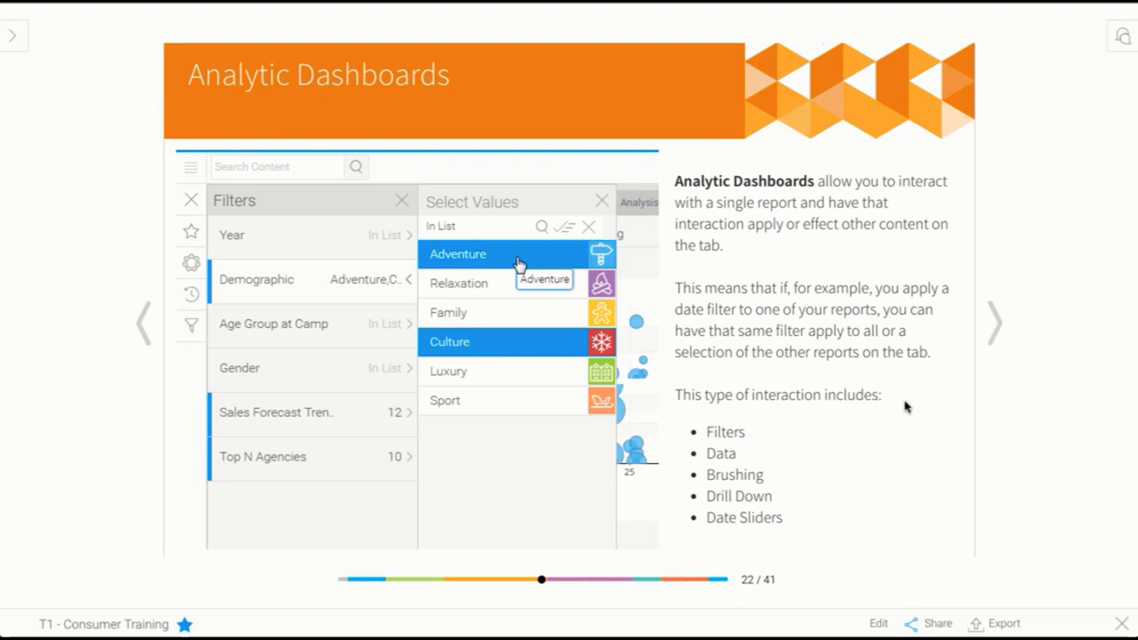
pyautogui.moveTo(914, 407)
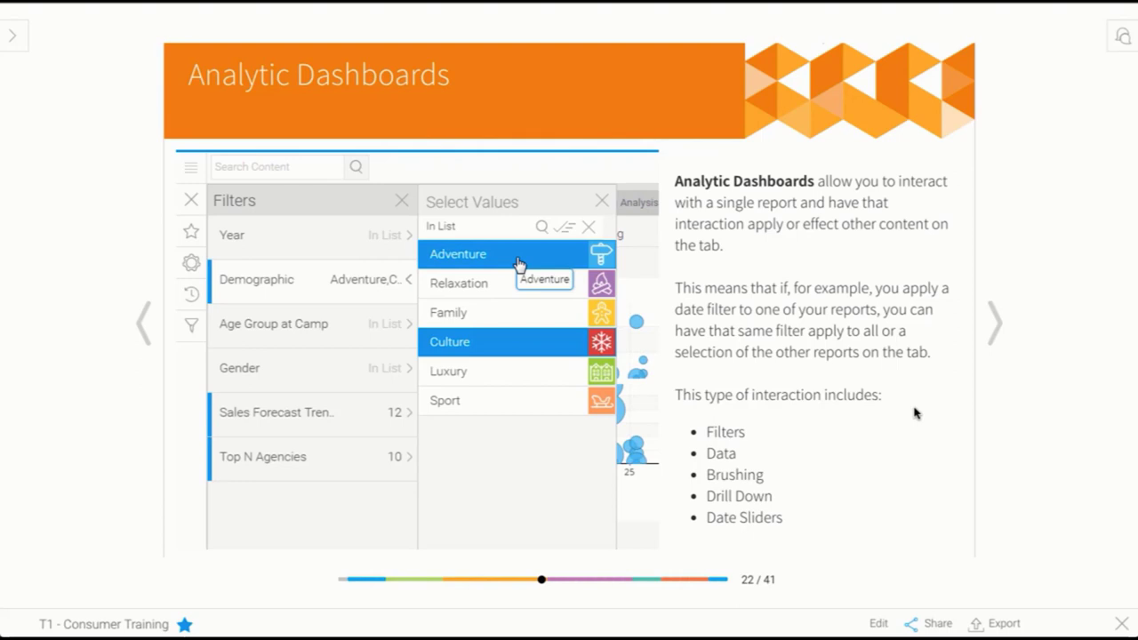
pyautogui.moveTo(821, 469)
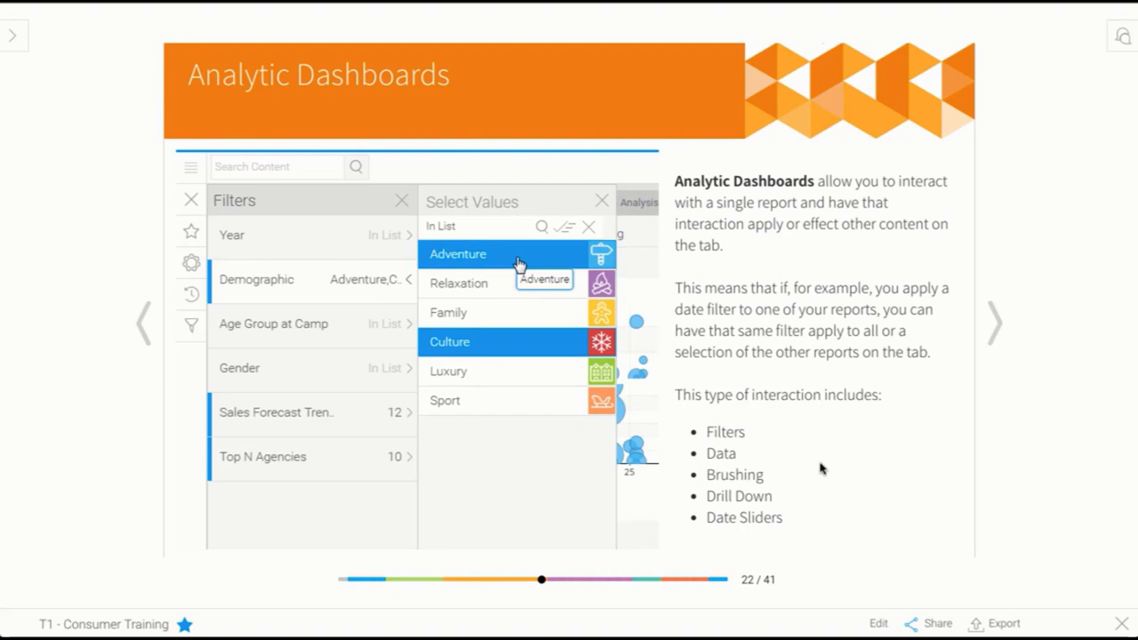
pyautogui.moveTo(781, 488)
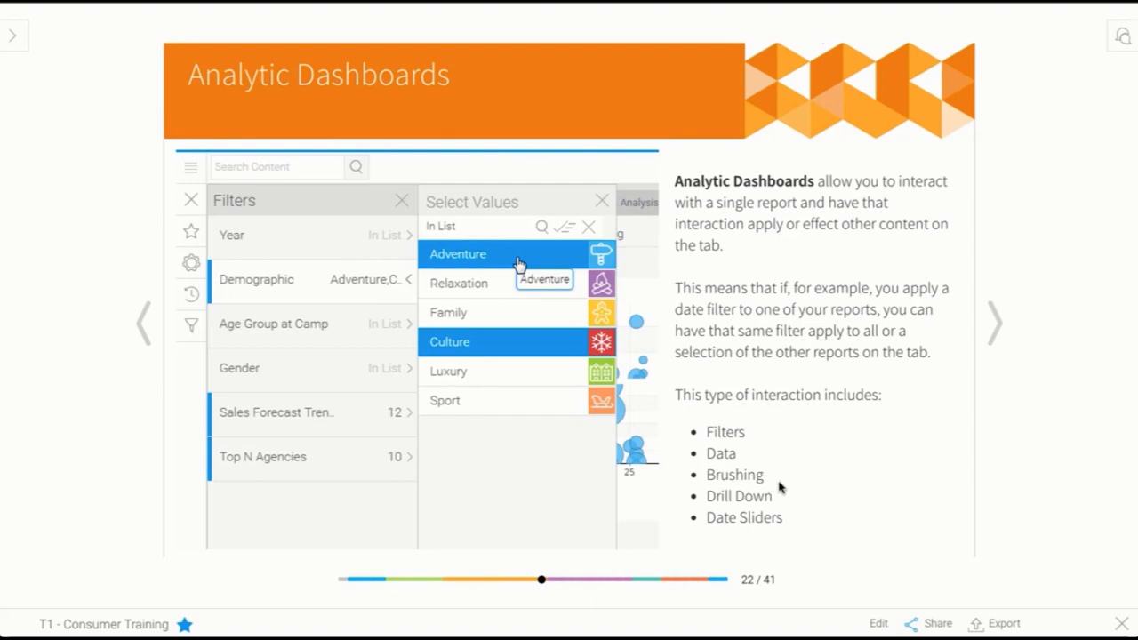
pyautogui.moveTo(803, 522)
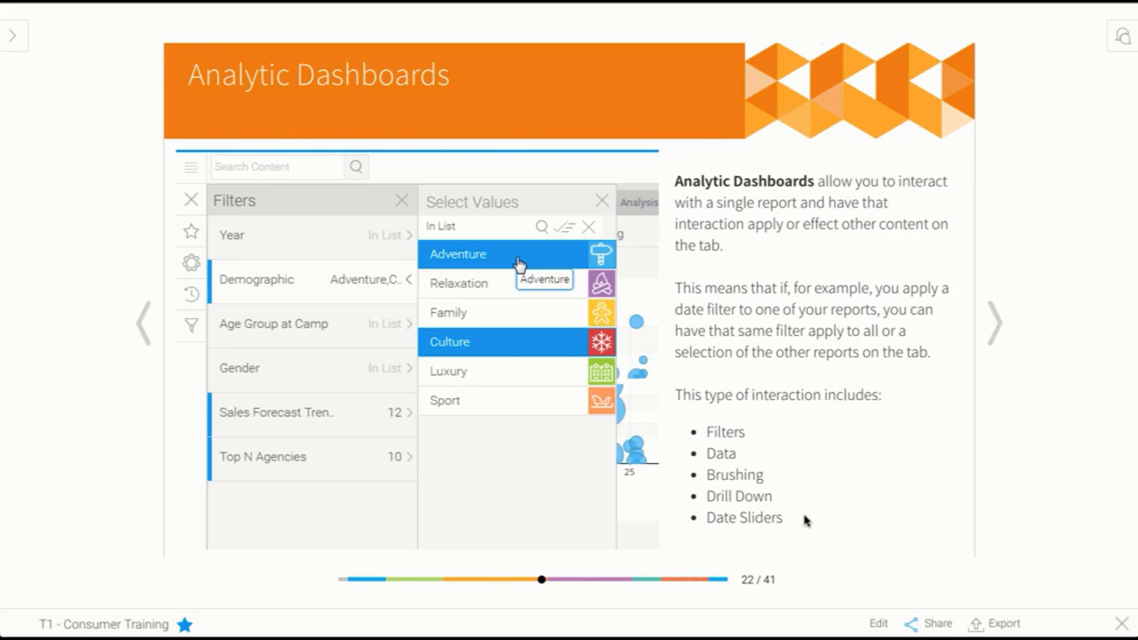
pyautogui.moveTo(1117, 626)
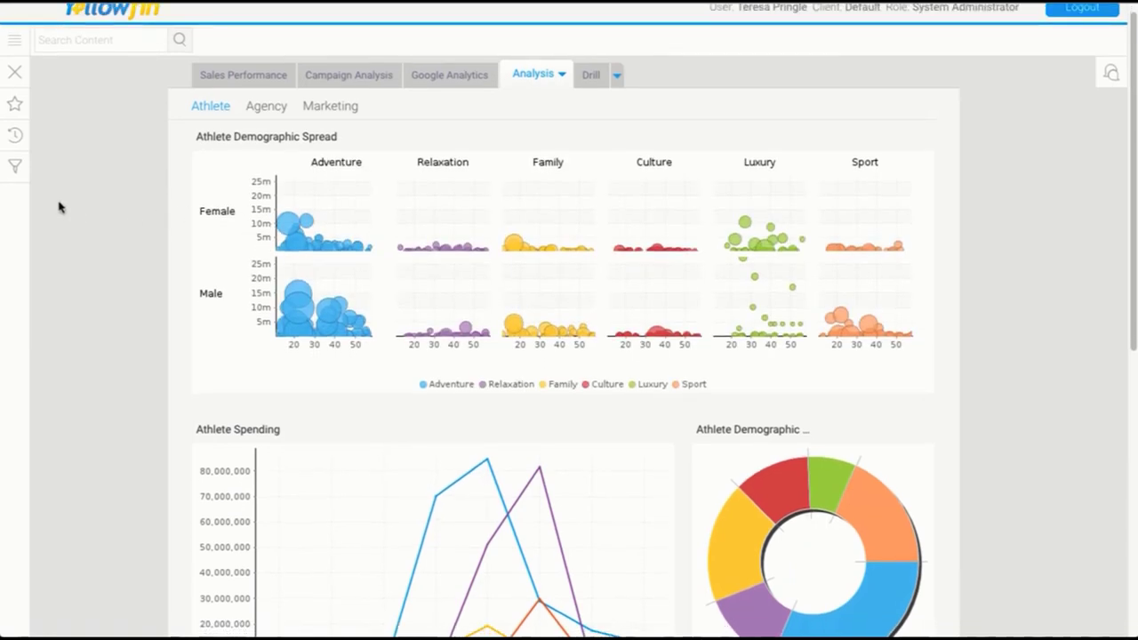
pyautogui.click(14, 167)
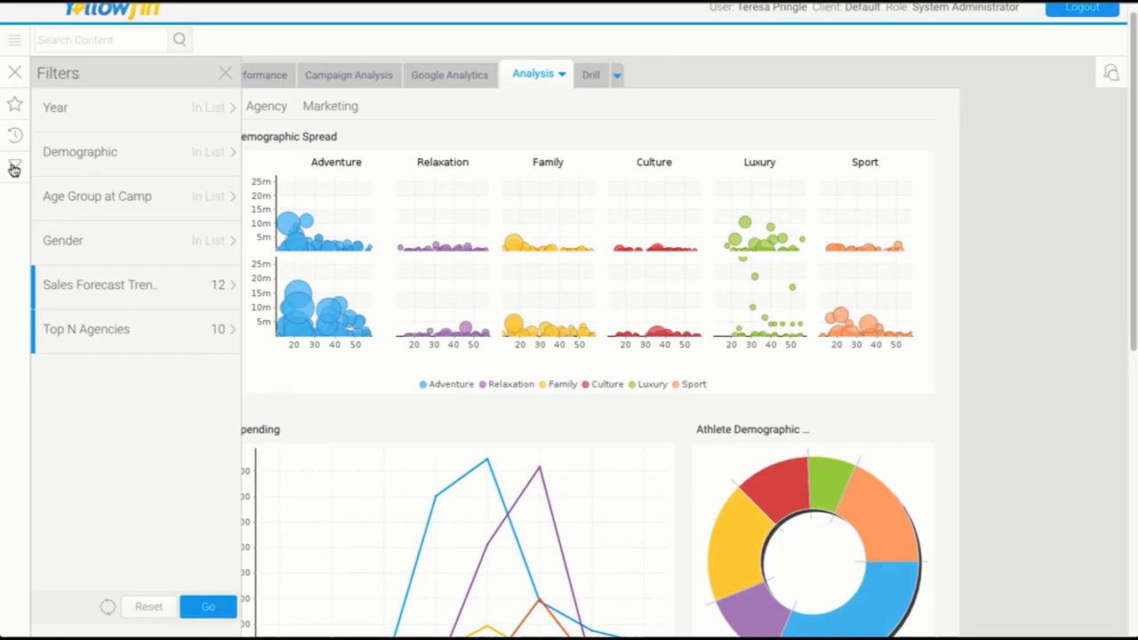
pyautogui.click(210, 153)
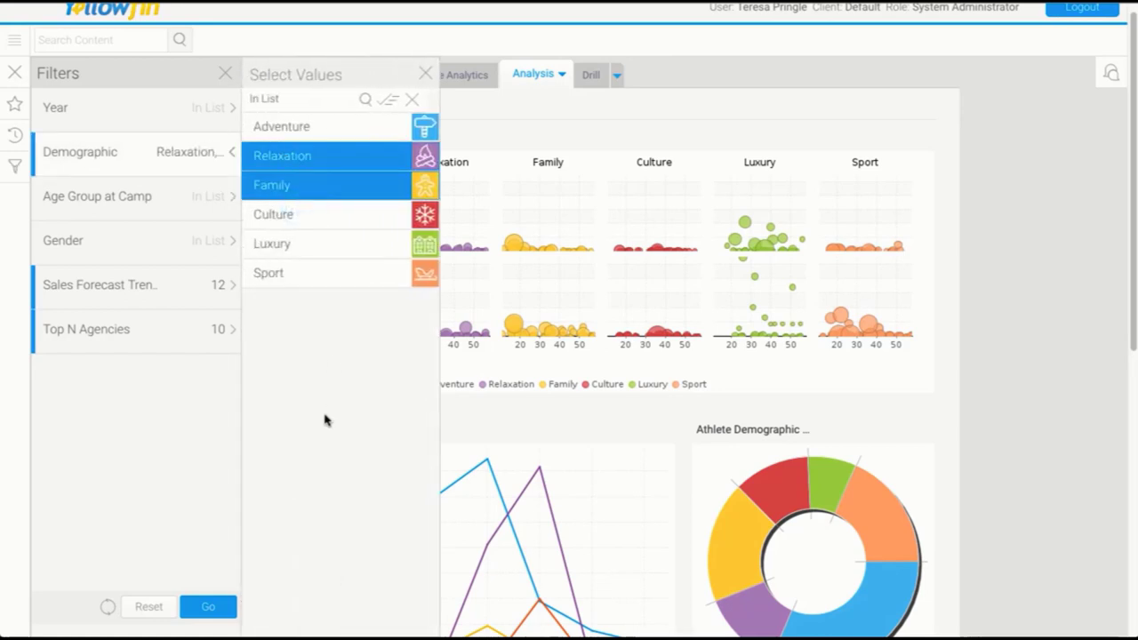
pyautogui.click(208, 606)
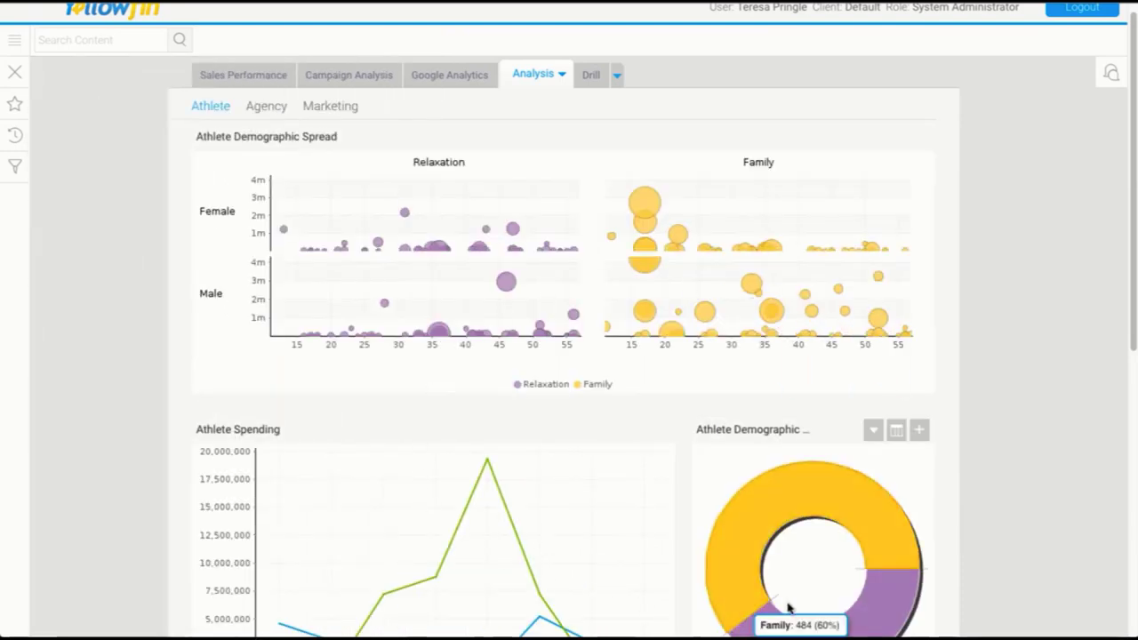
pyautogui.scroll(-3)
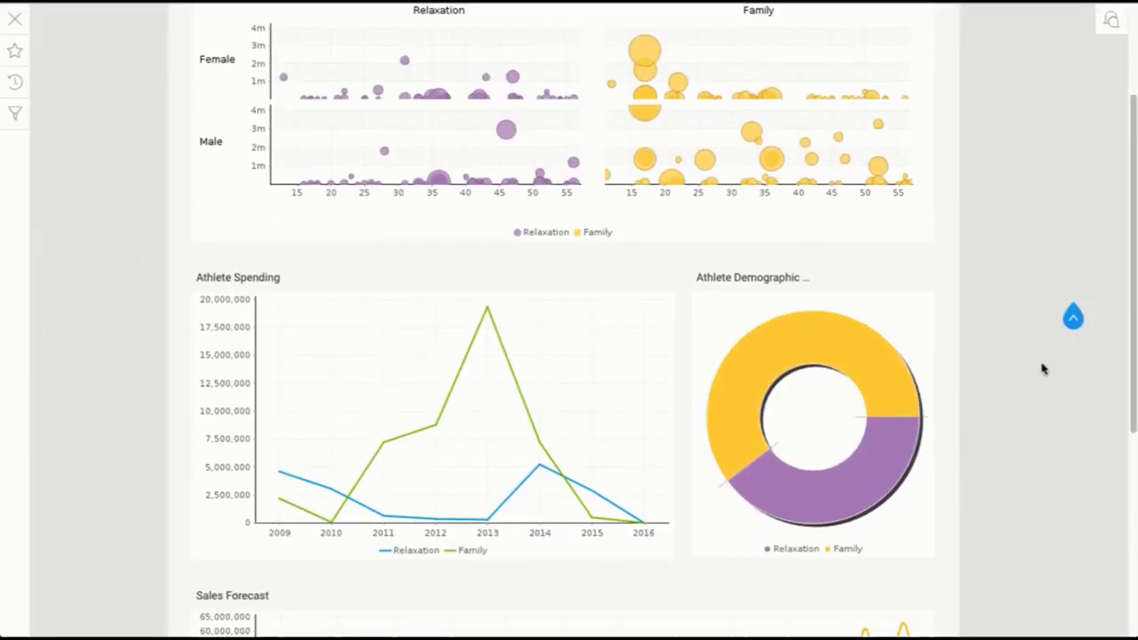
pyautogui.scroll(3)
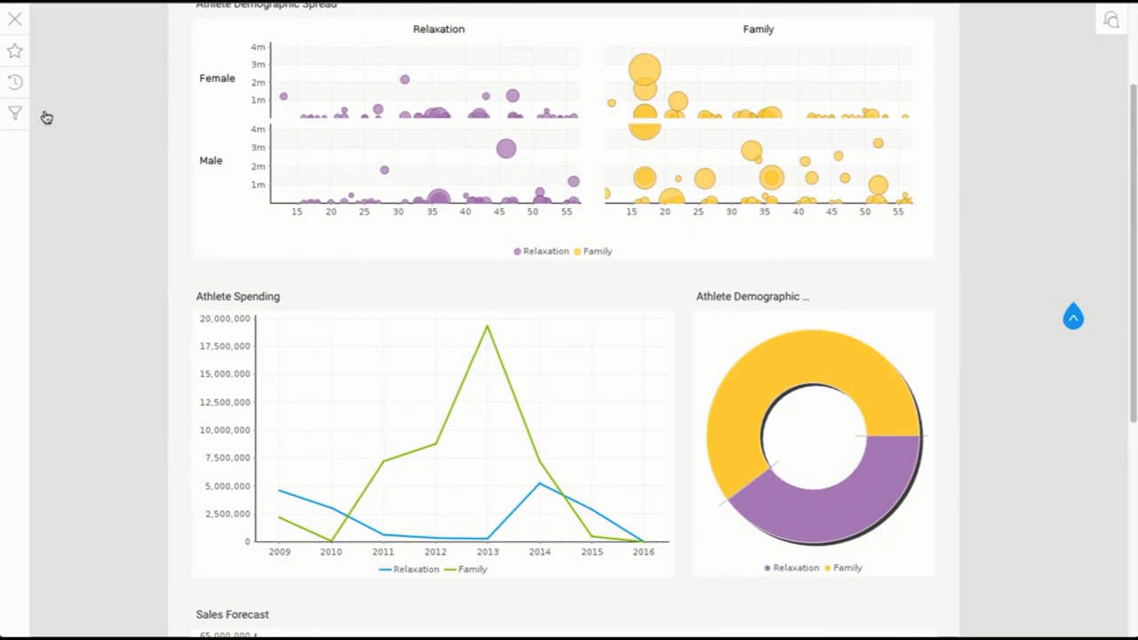
pyautogui.click(14, 114)
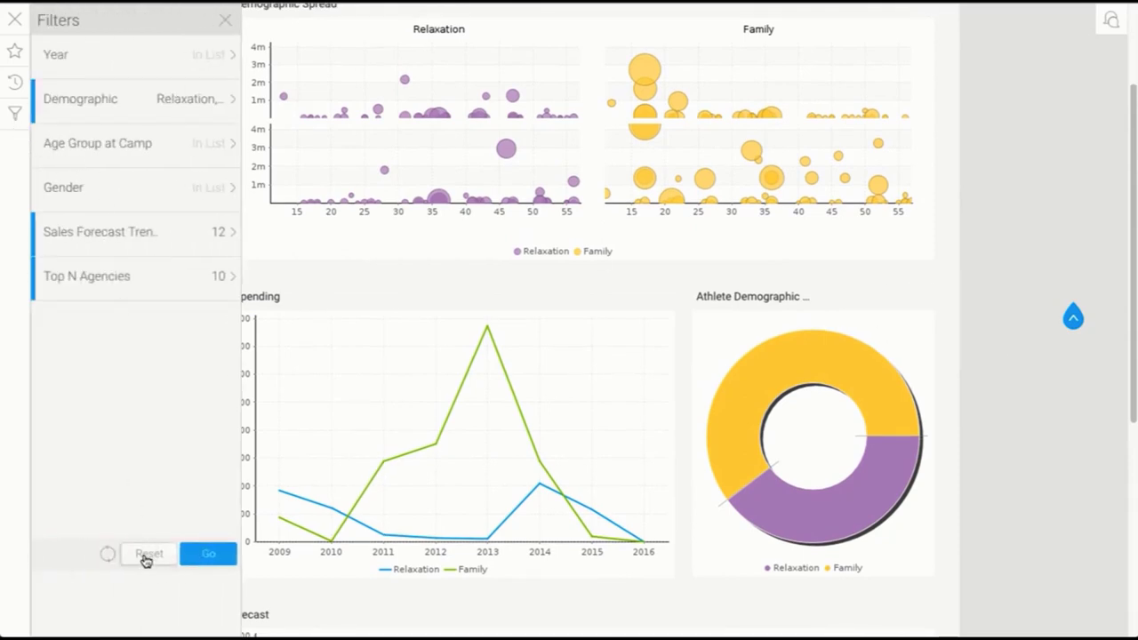
pyautogui.click(208, 553)
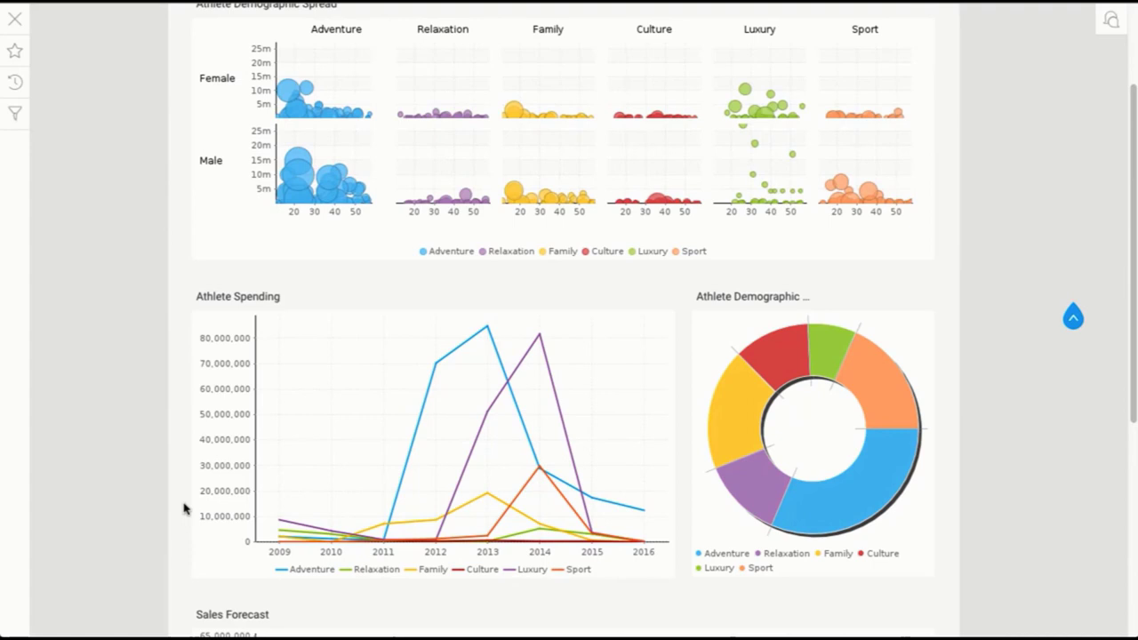
pyautogui.moveTo(224, 402)
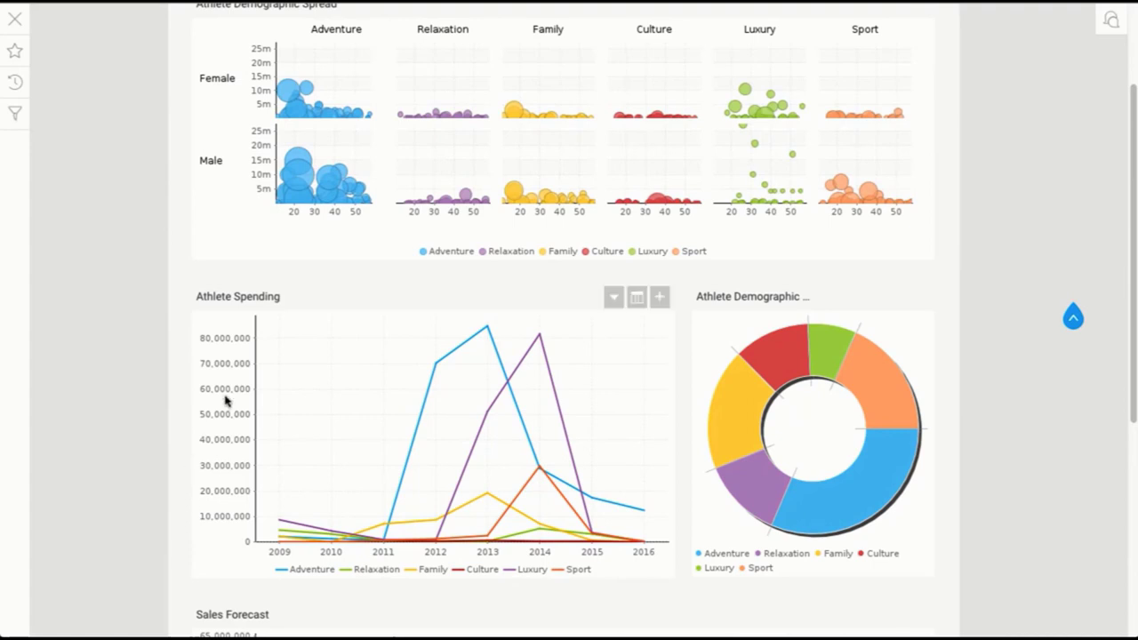
pyautogui.moveTo(470, 272)
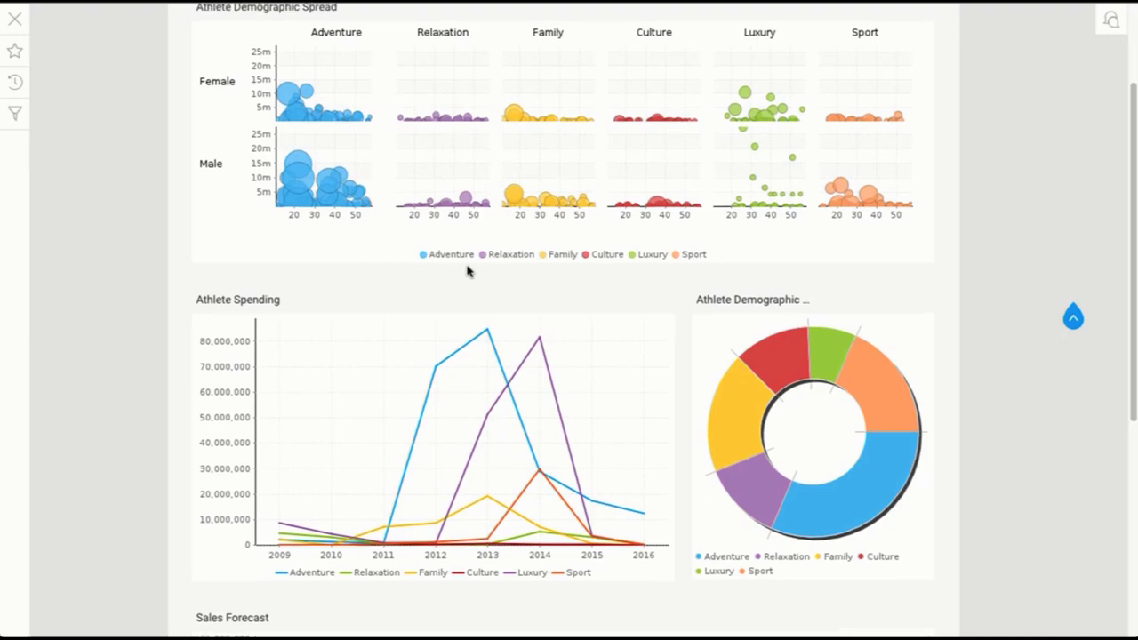
pyautogui.scroll(-3)
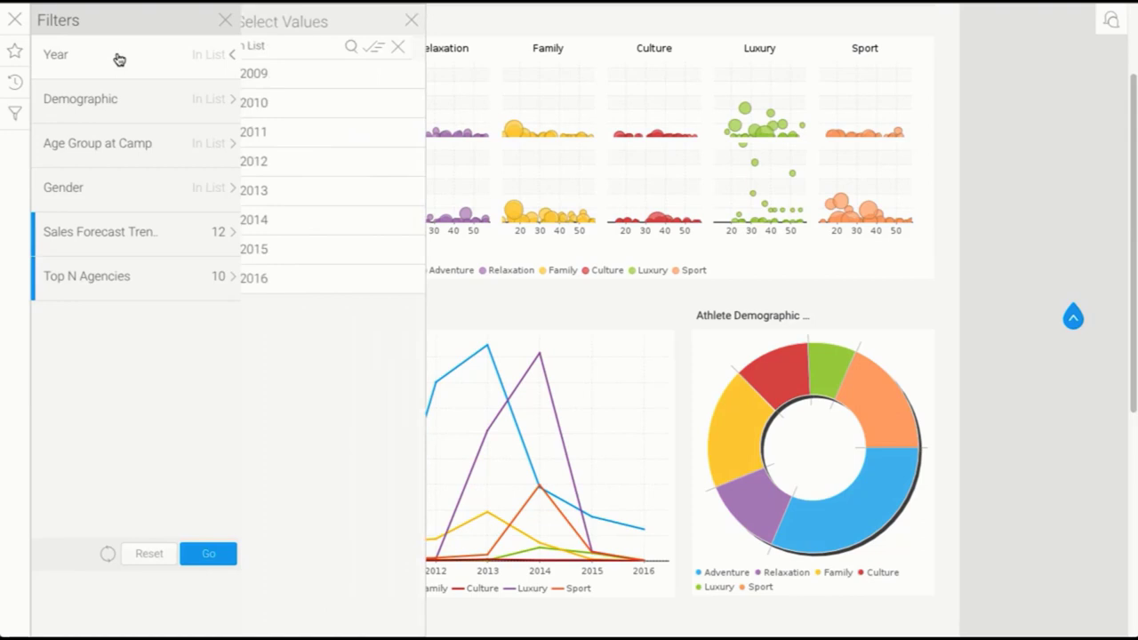
# Step: Set the dashboard Year filter to 2014, 2015 and 2016 and apply it
pyautogui.click(267, 277)
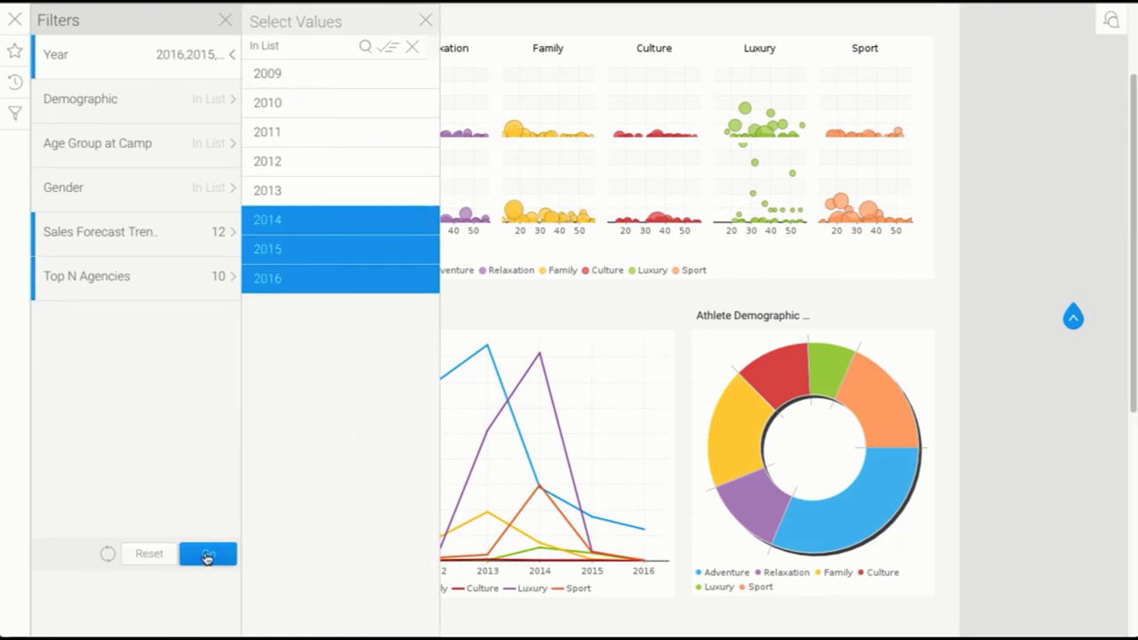
pyautogui.click(206, 553)
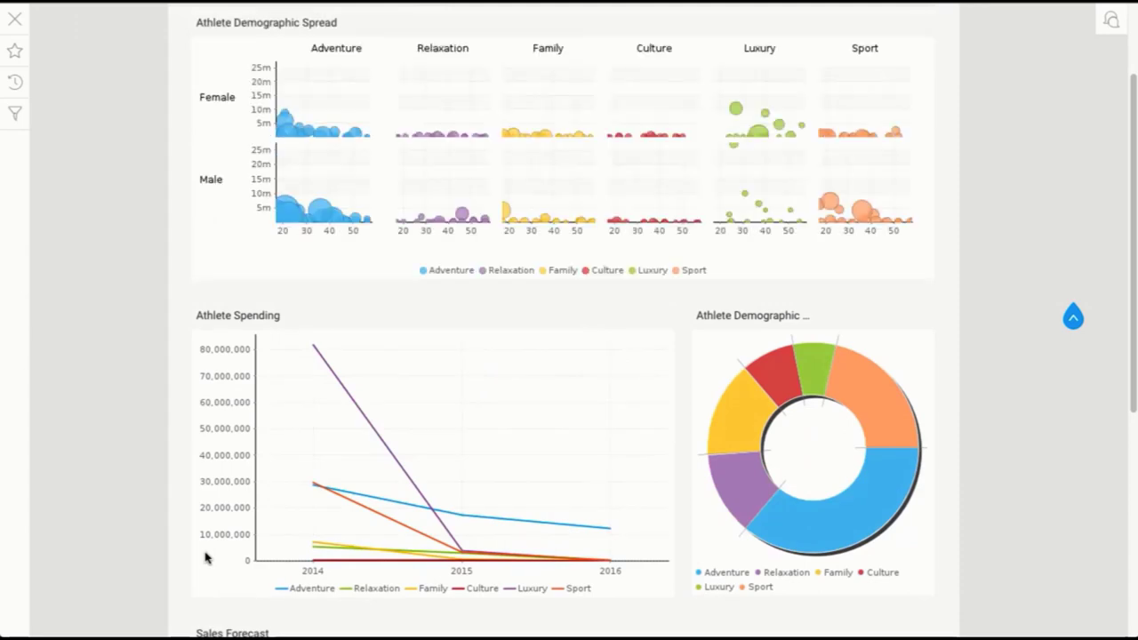
pyautogui.moveTo(212, 540)
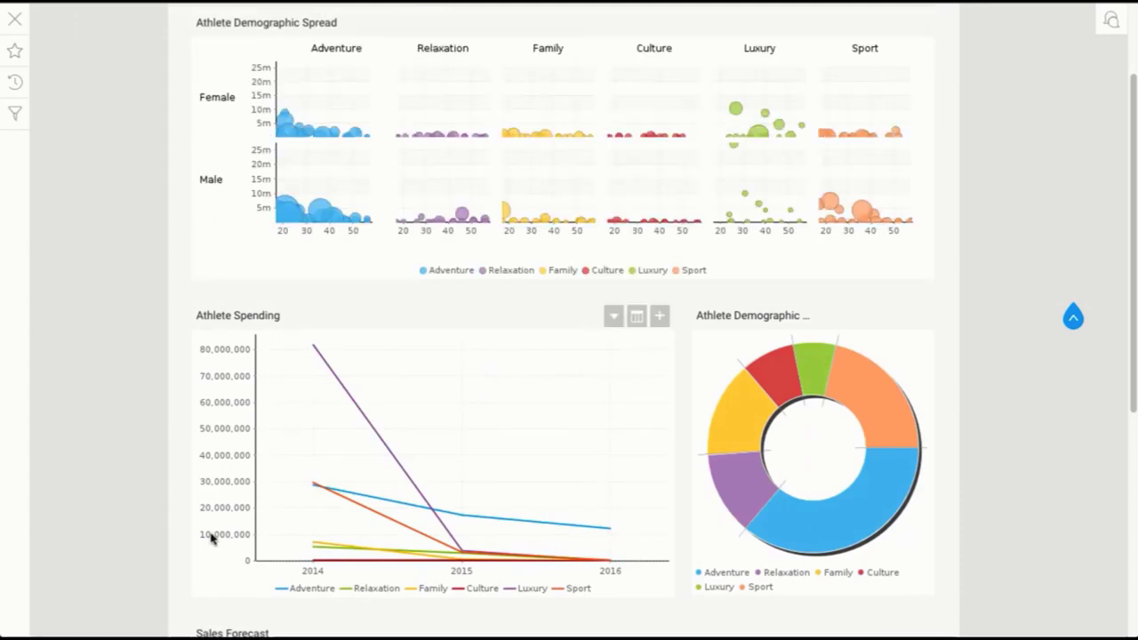